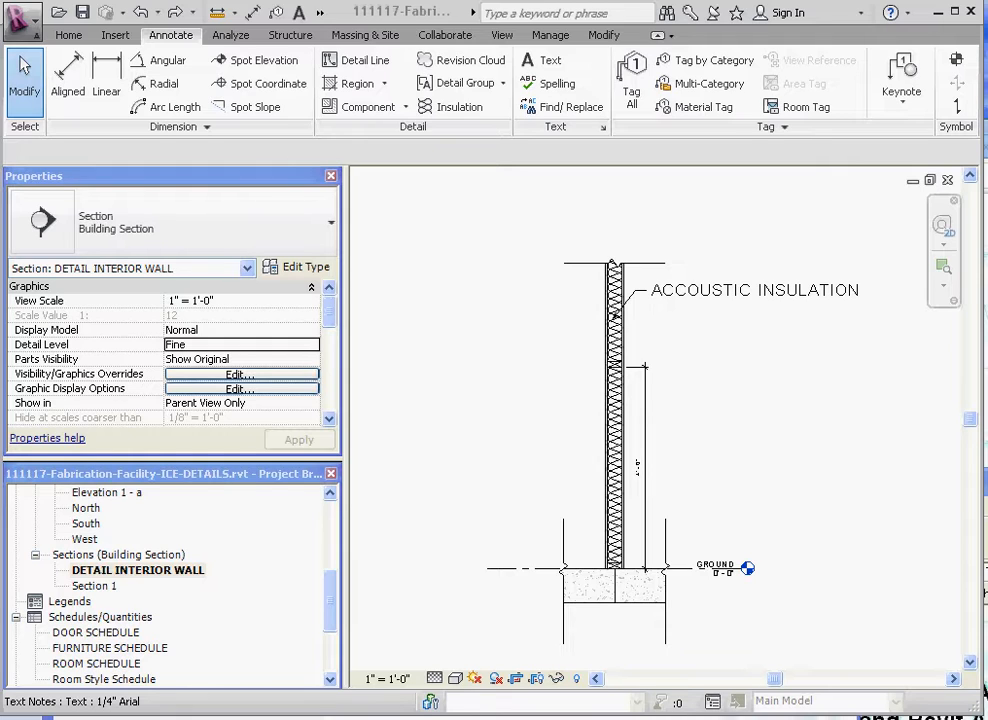
- Fix the insulation note to read ACOUSTIC INSULATION, then reselect the note
click(755, 290)
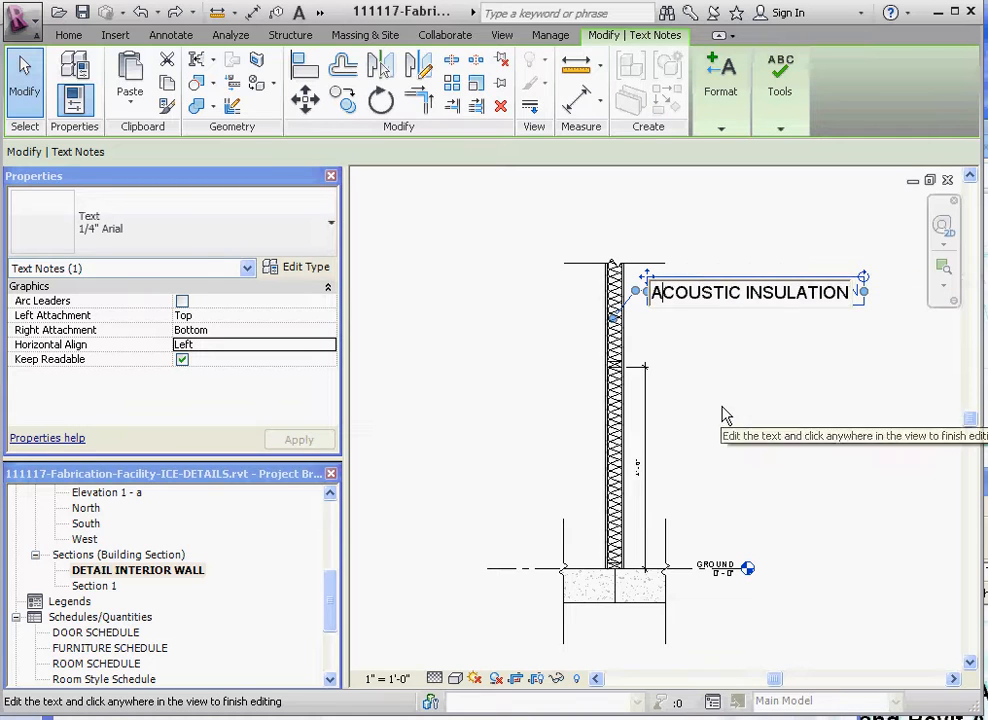
click(725, 414)
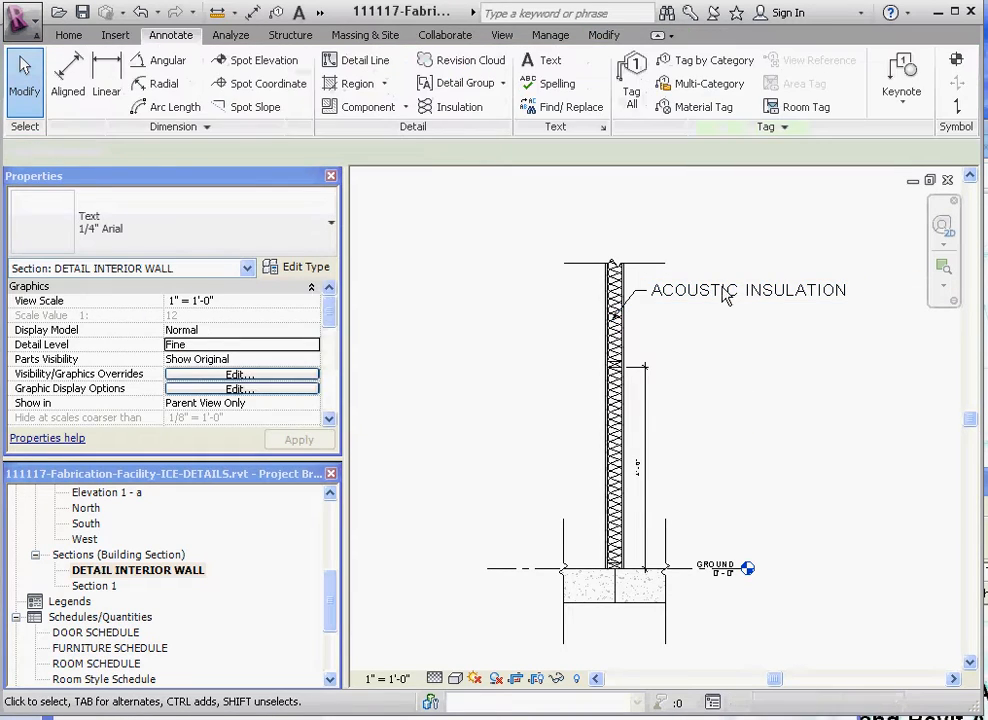
double_click(748, 290)
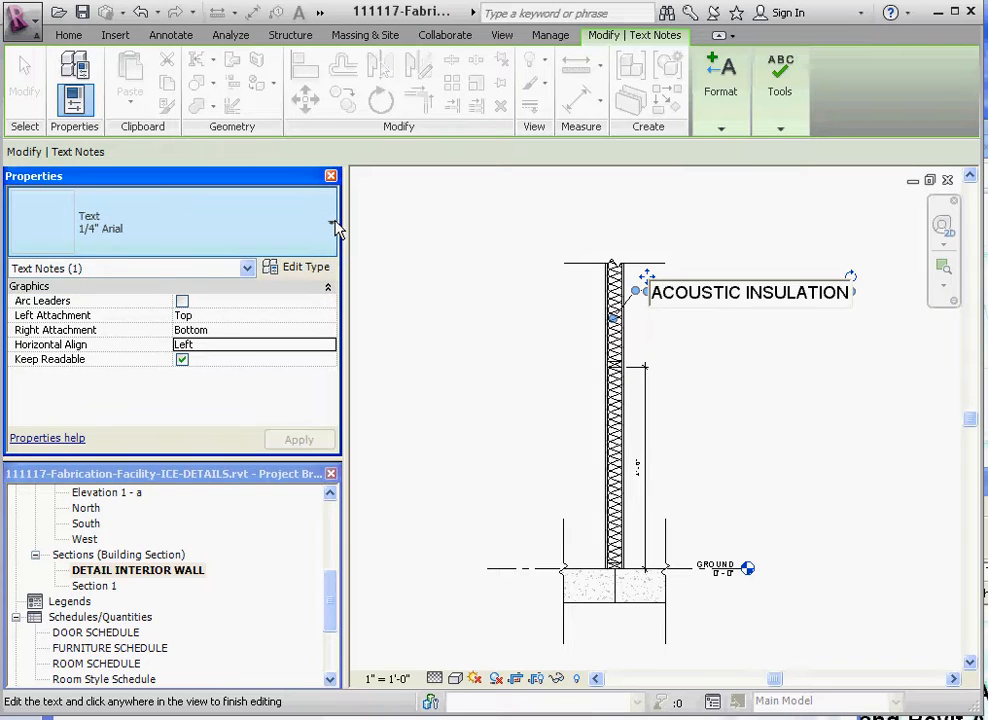
mouse_move(306, 266)
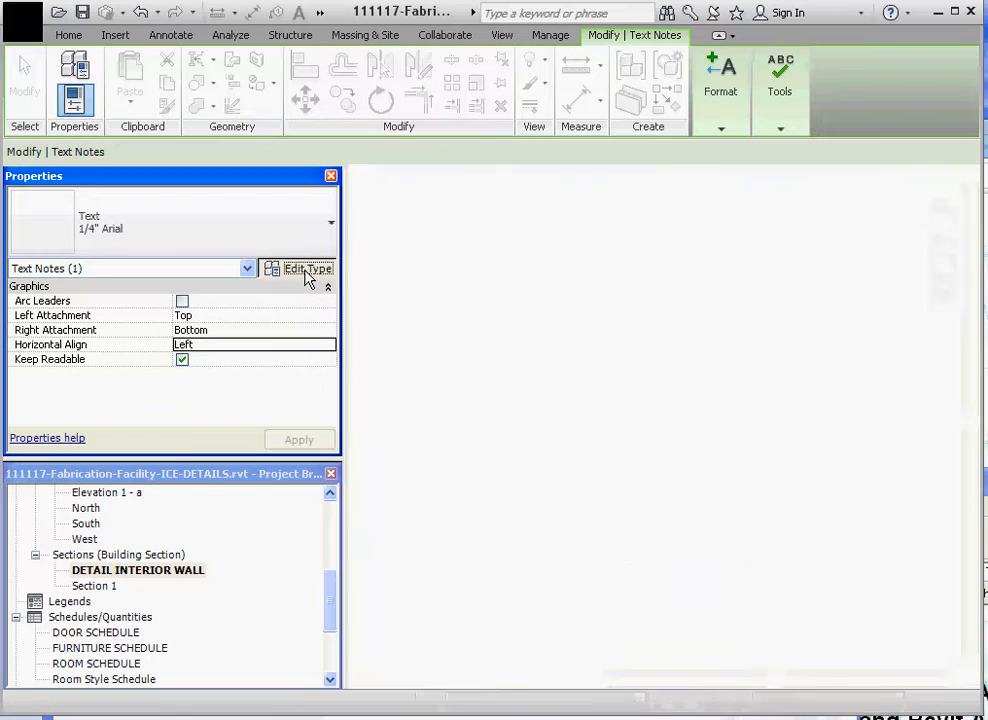
- Duplicate the note's text type as 3/32" Arial with a 3/32" text size
click(308, 268)
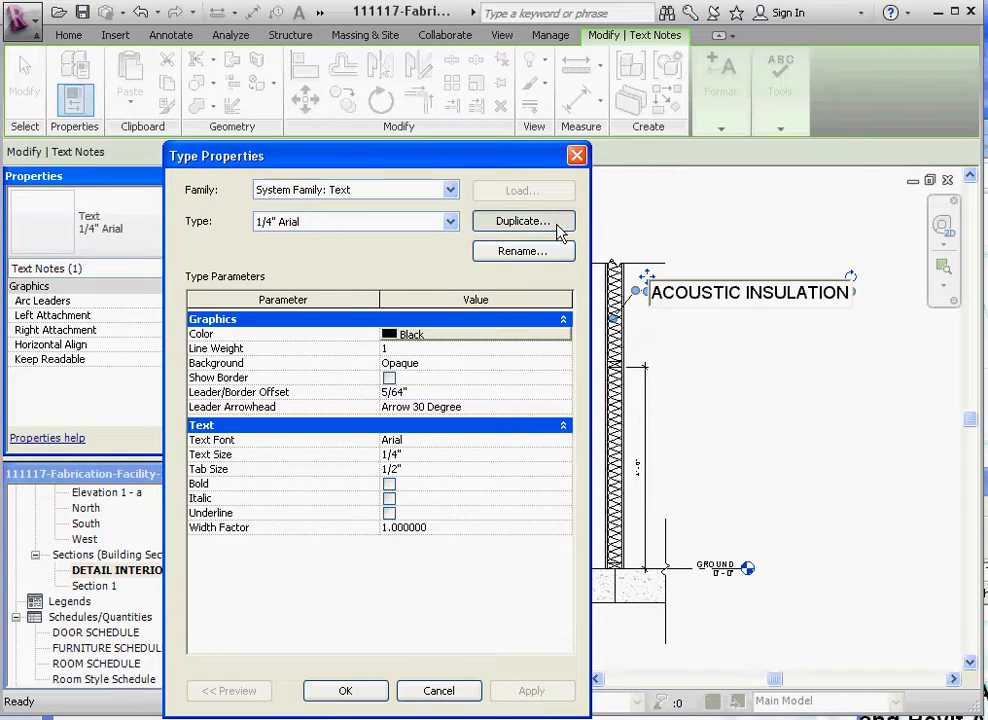
click(522, 221)
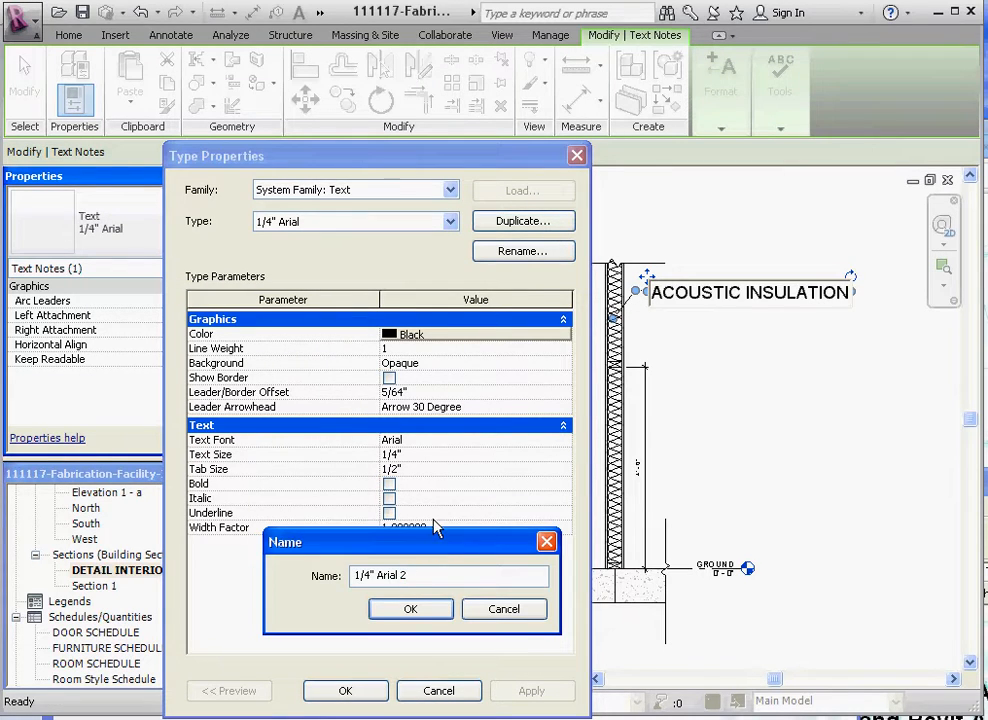
key(BackSpace)
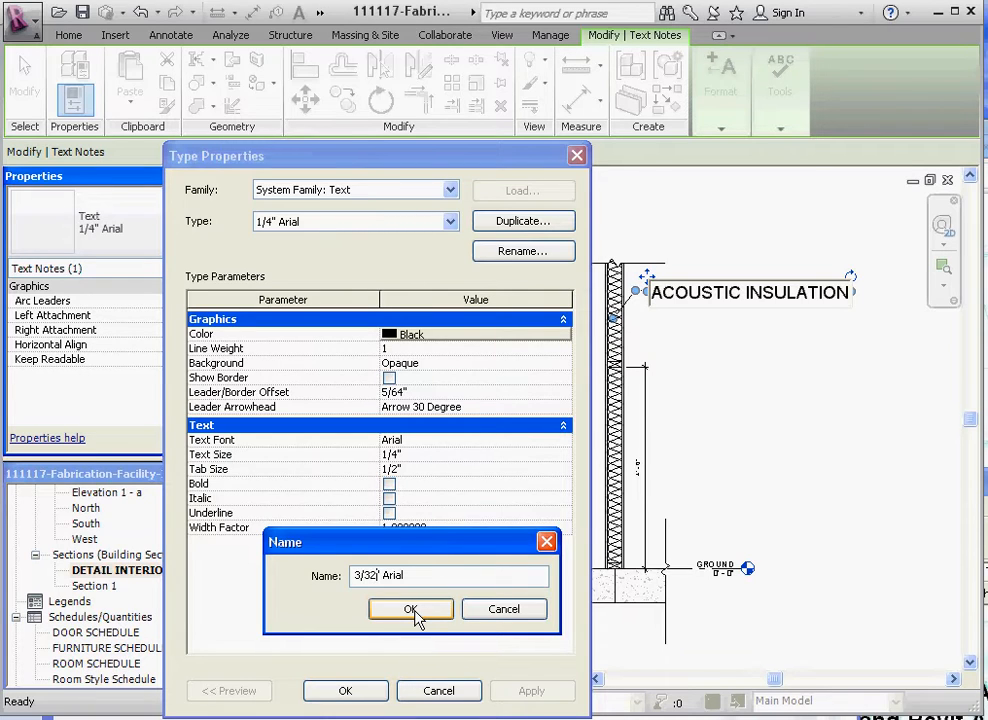
click(410, 609)
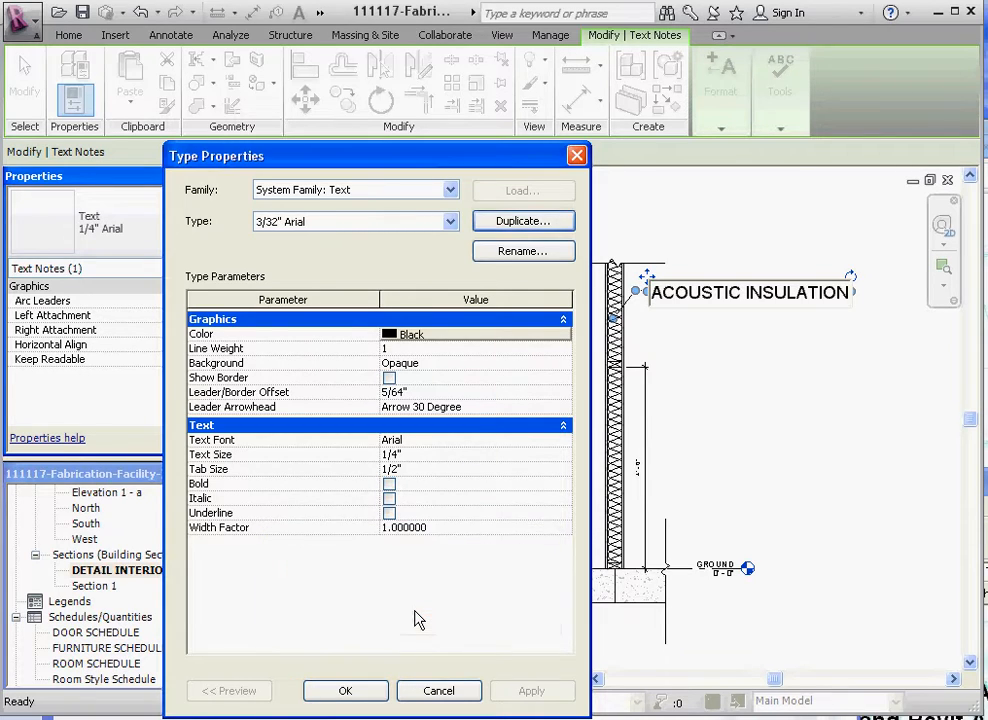
mouse_move(396, 270)
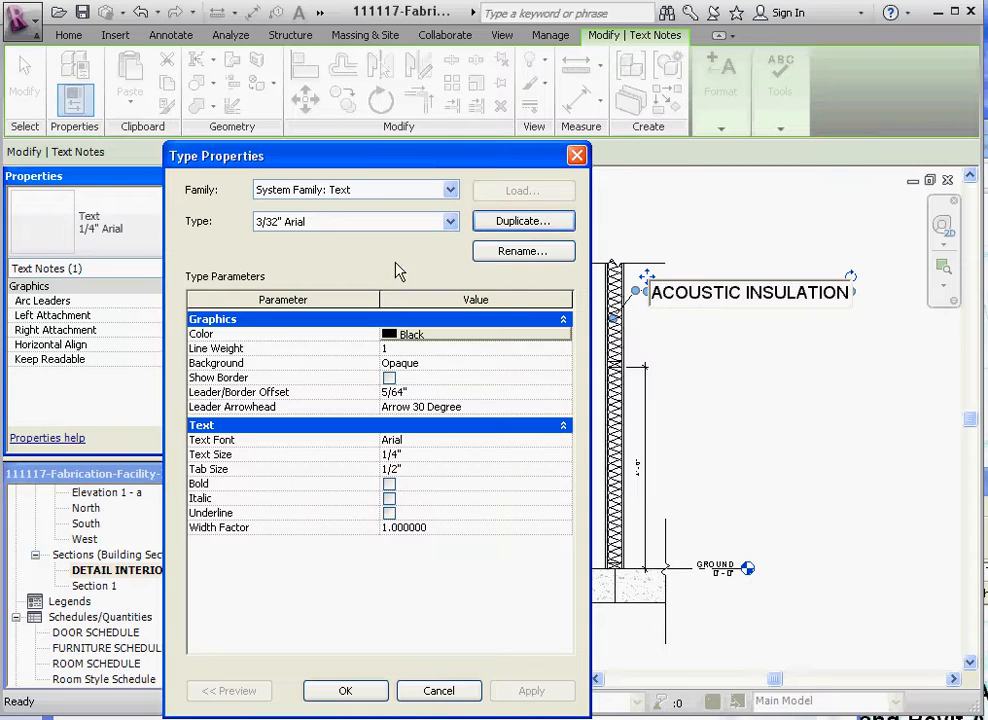
mouse_move(422, 483)
text(3/32)
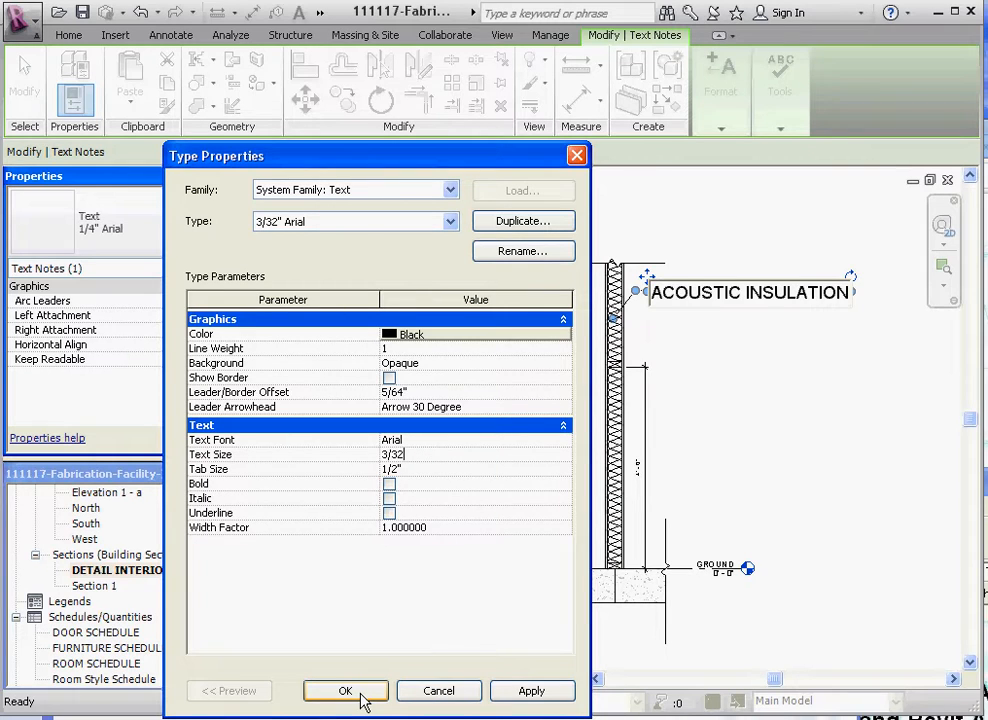
click(345, 690)
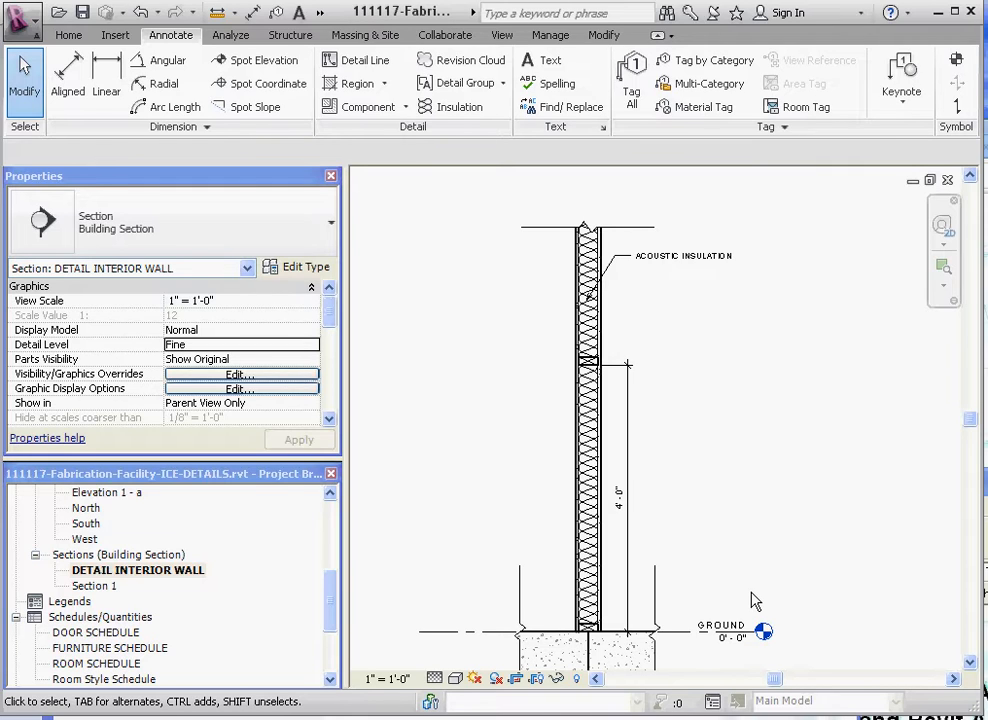
mouse_move(680, 328)
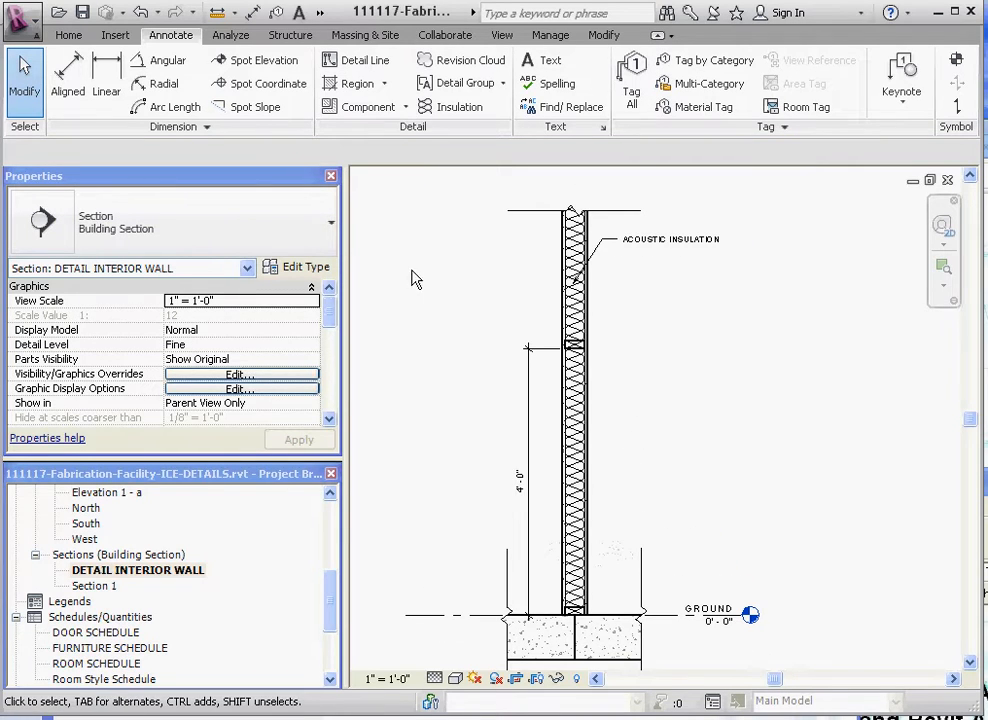
mouse_move(549, 84)
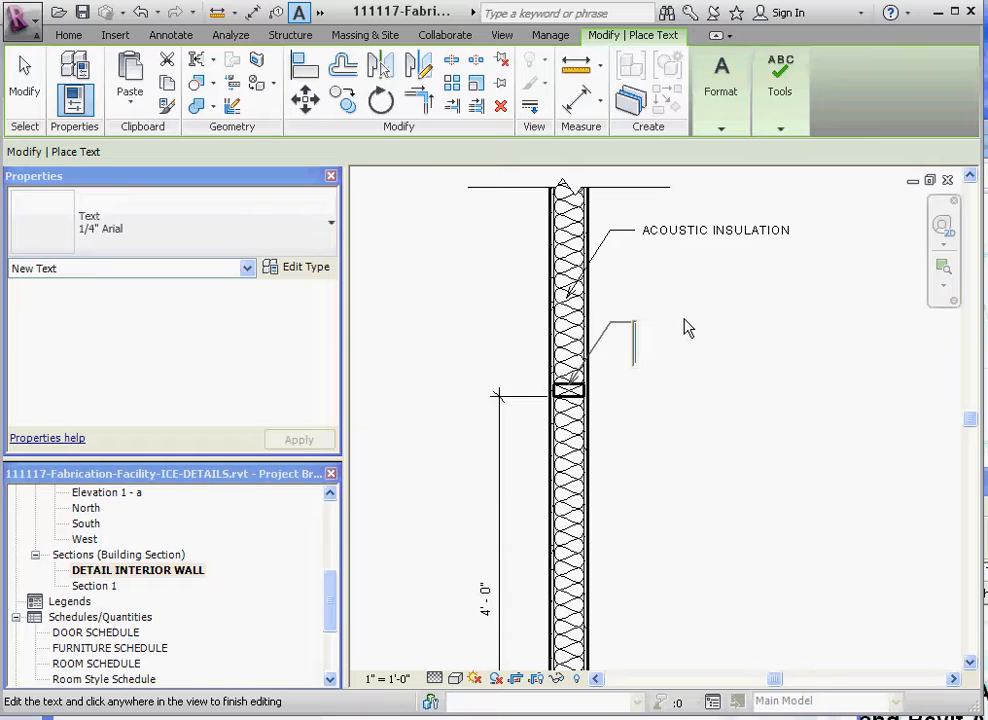
- Enter FIRE STOP as the leader note's text on the wall
text(fire)
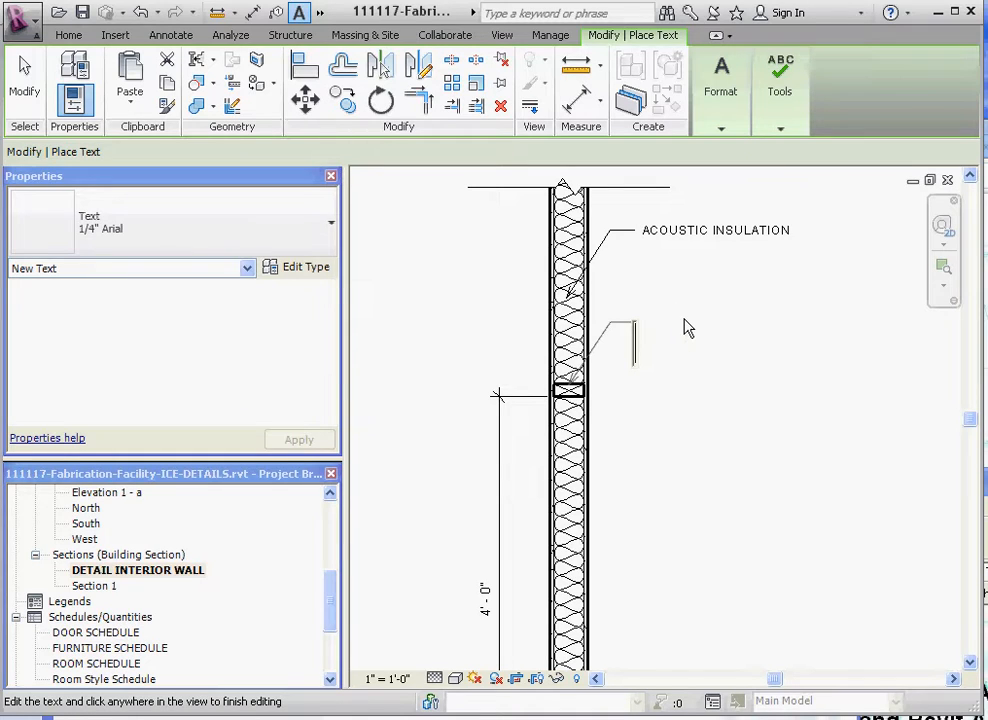
text(F)
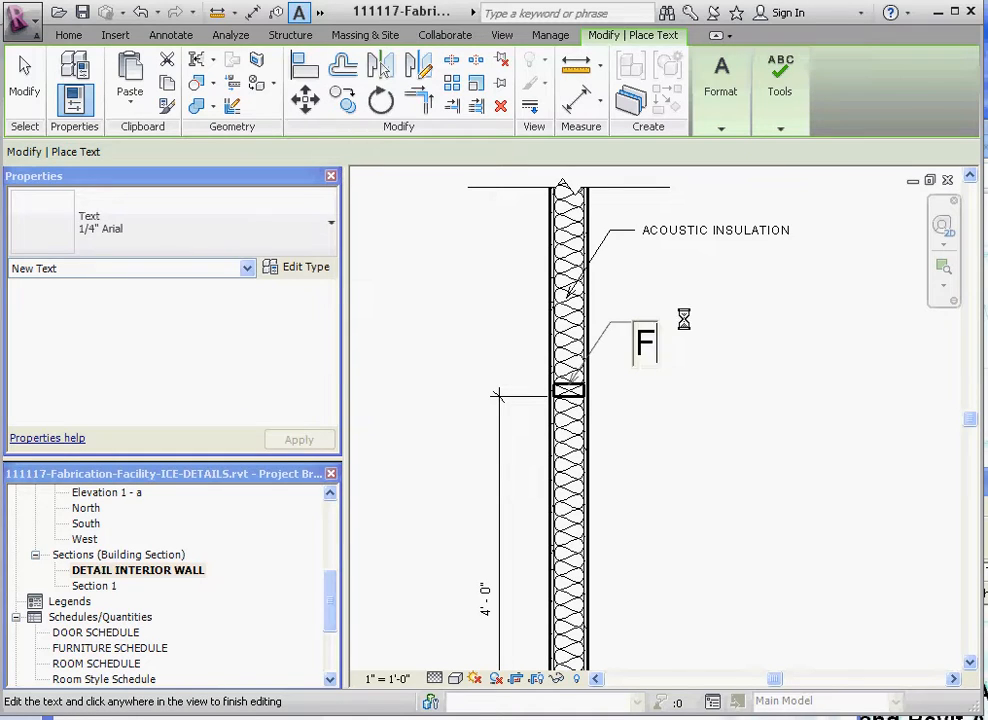
text(IRE)
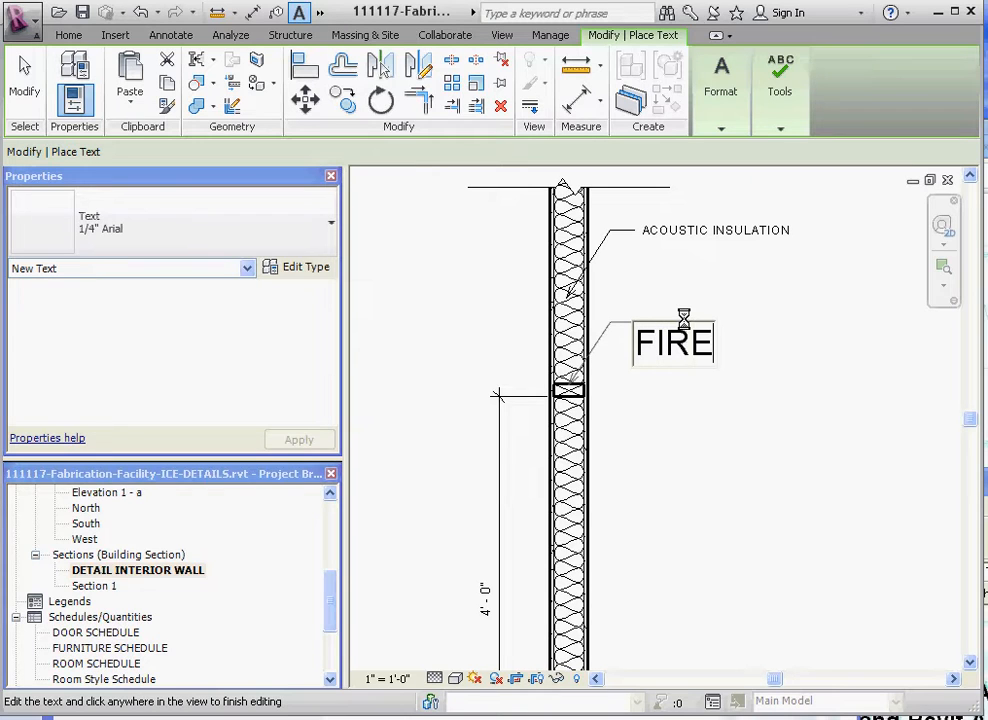
text(STOP)
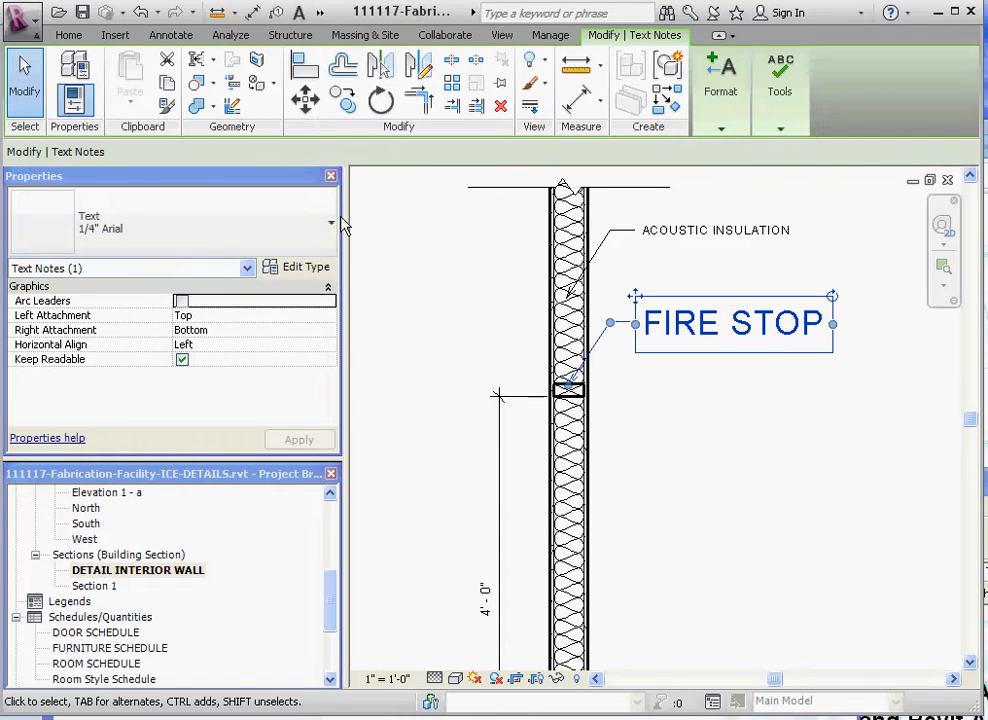
click(331, 222)
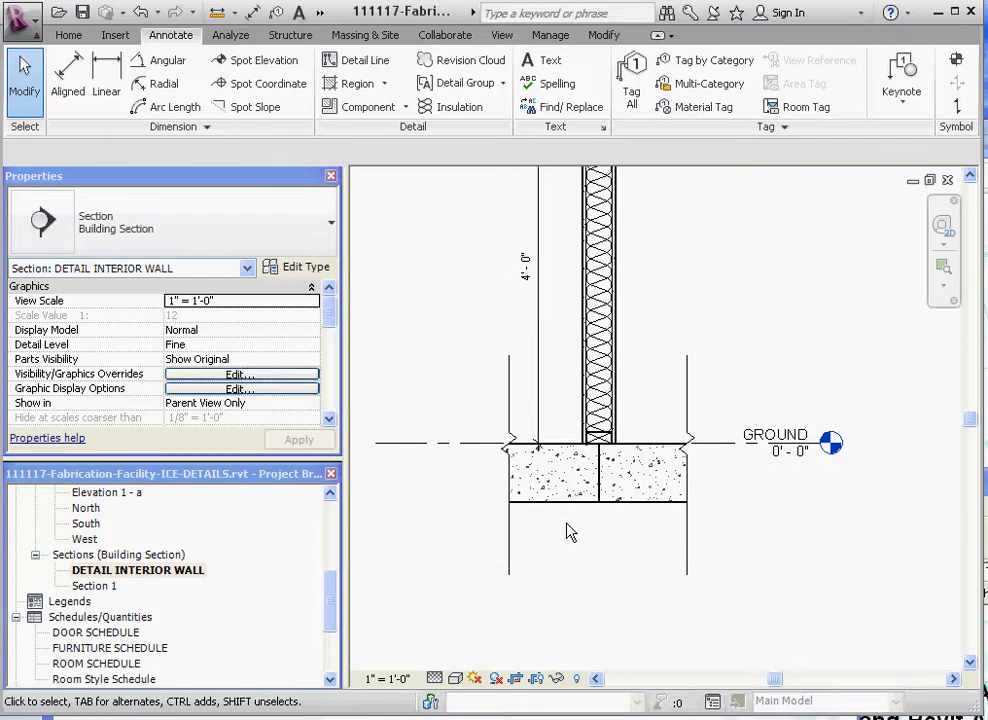
mouse_move(795, 228)
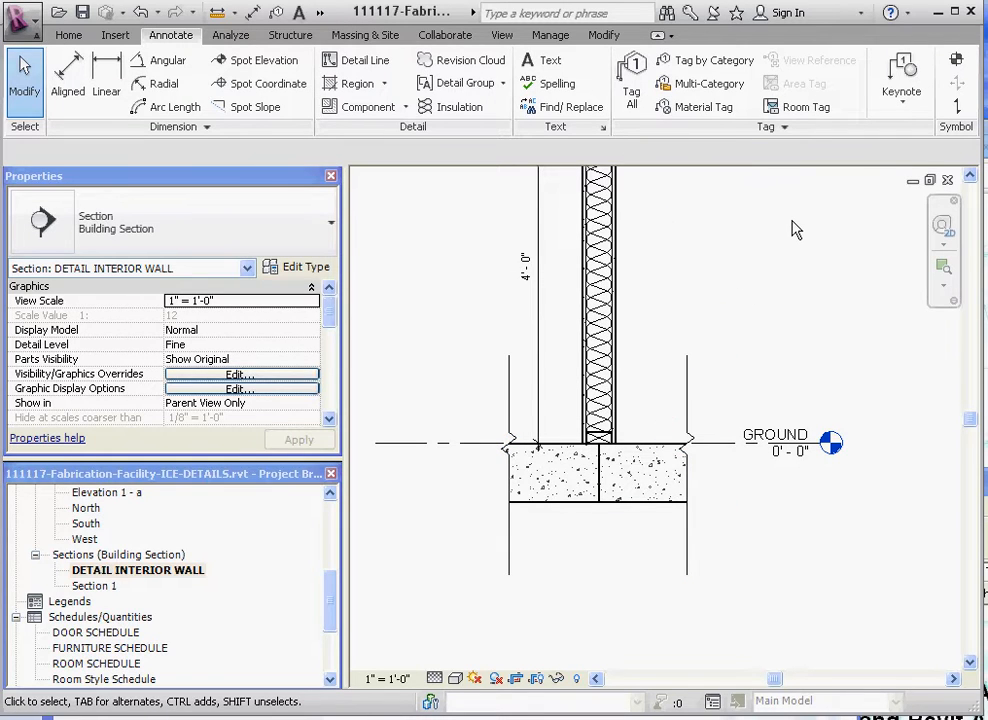
mouse_move(687, 237)
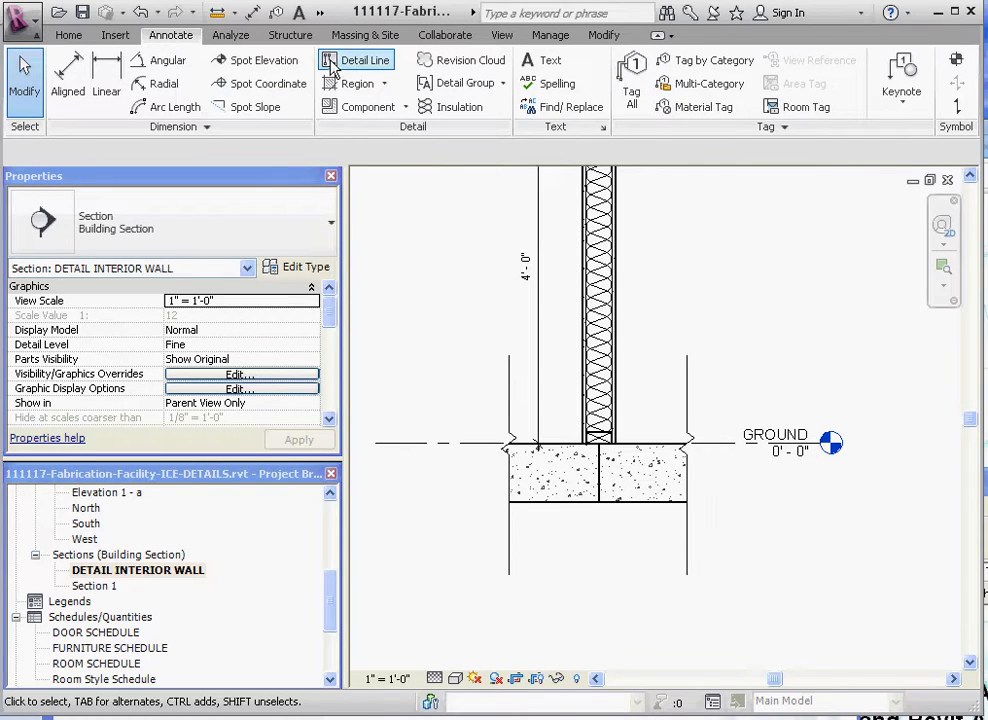
mouse_move(355, 60)
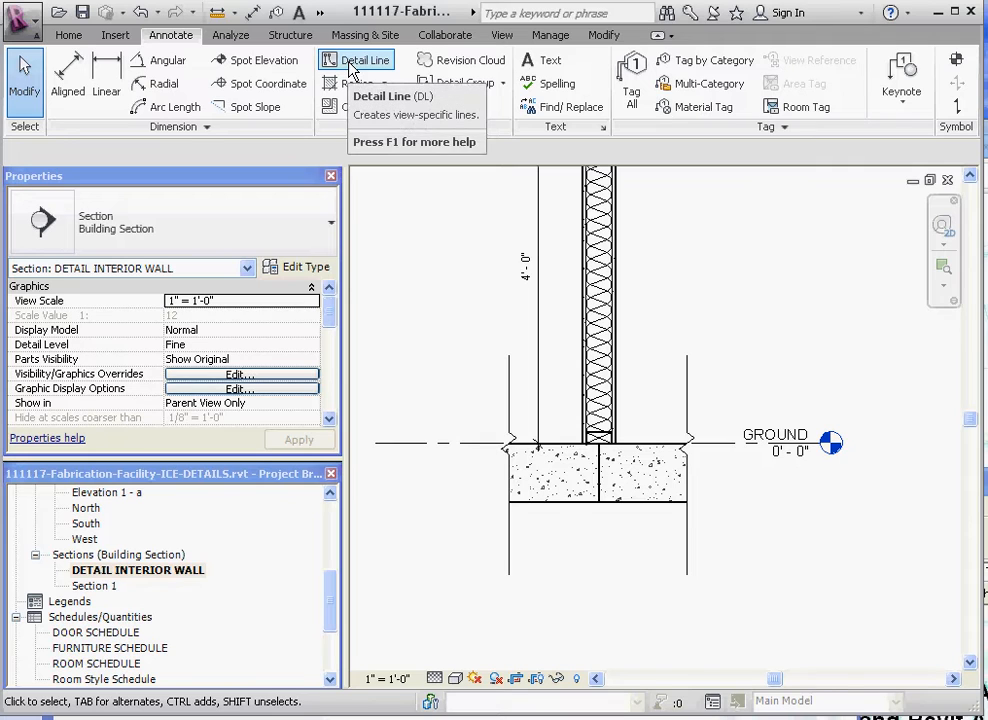
mouse_move(365, 60)
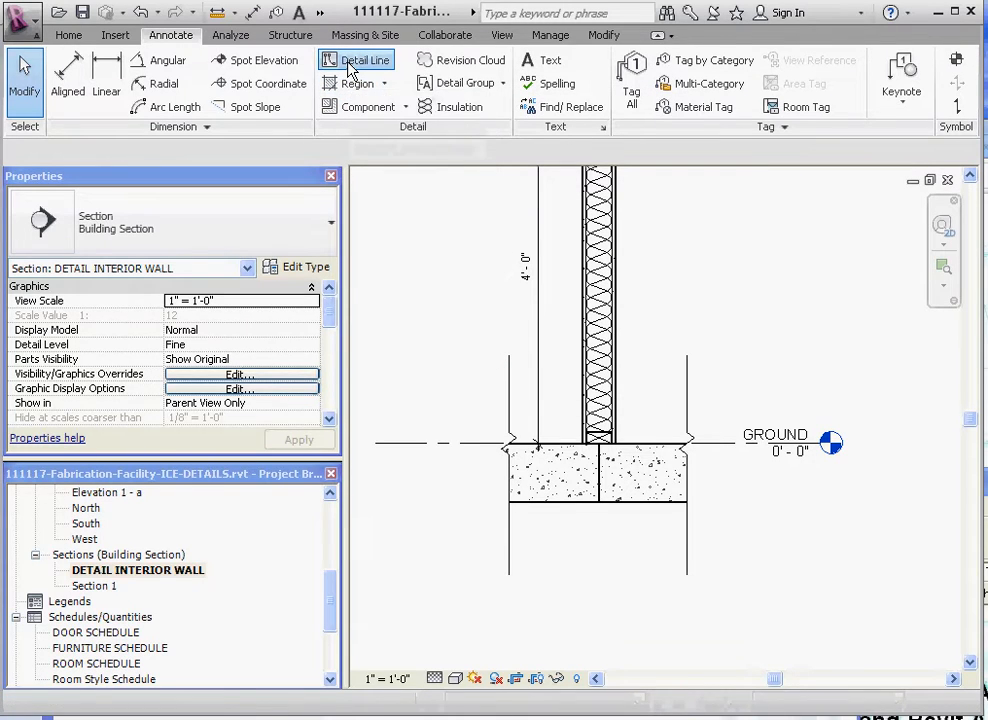
- Draw a detail line 6" below the footing, leaving the dimension text unchanged
click(355, 60)
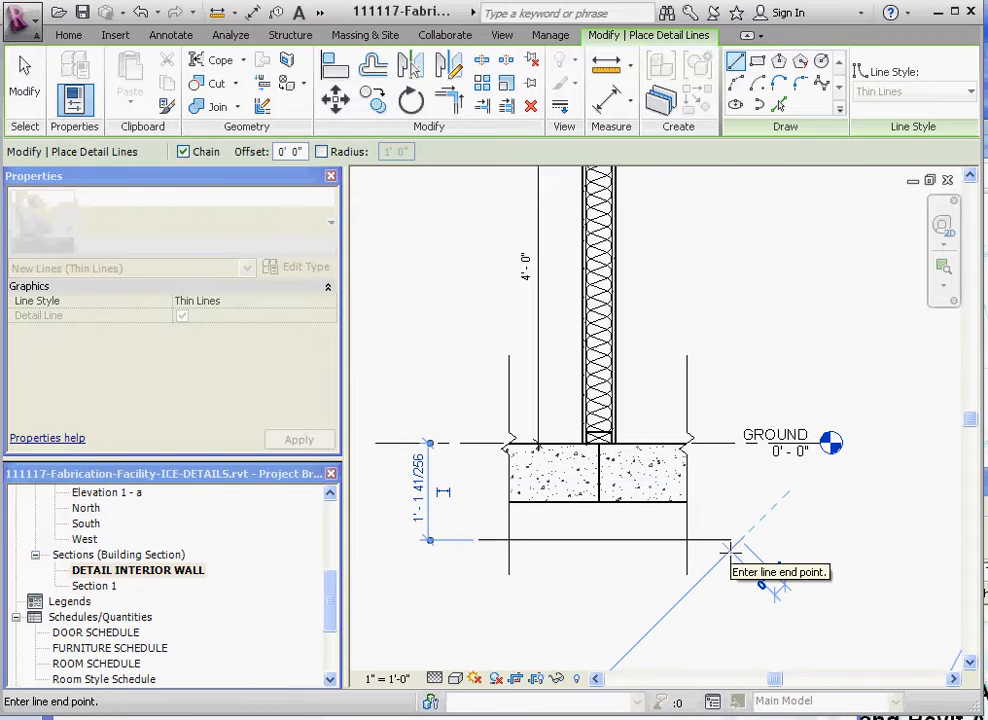
click(710, 540)
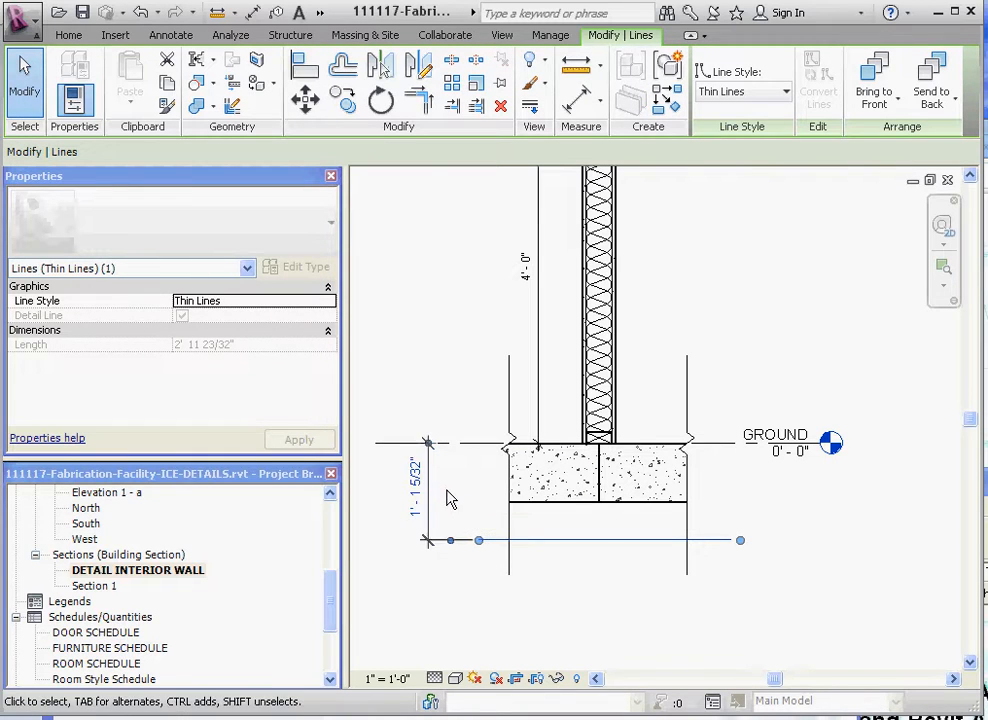
mouse_move(570, 540)
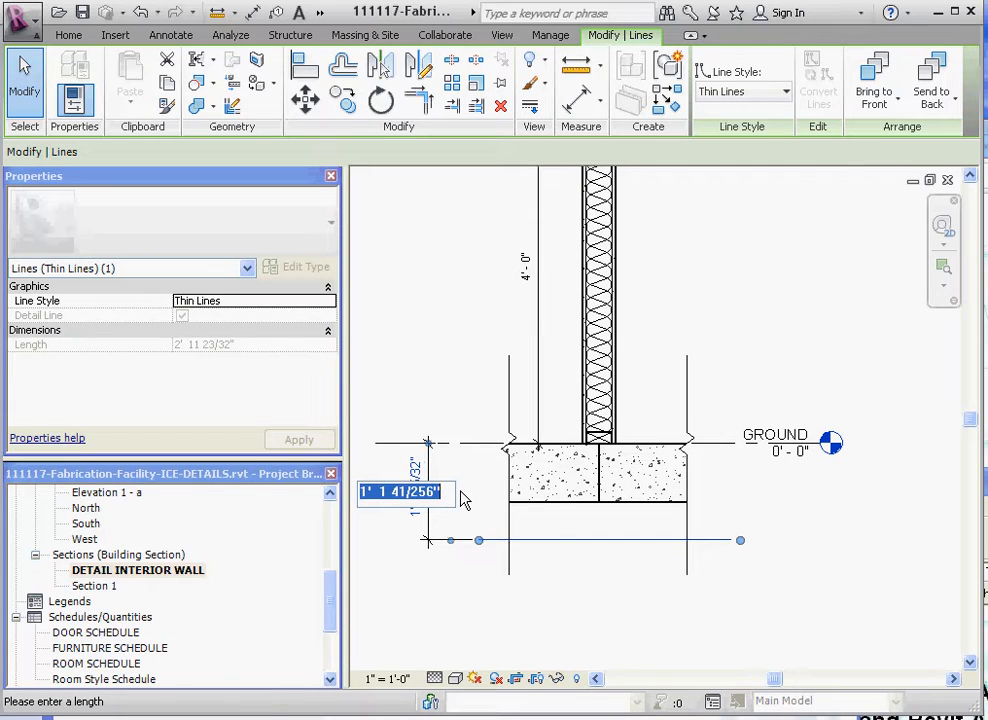
mouse_move(480, 390)
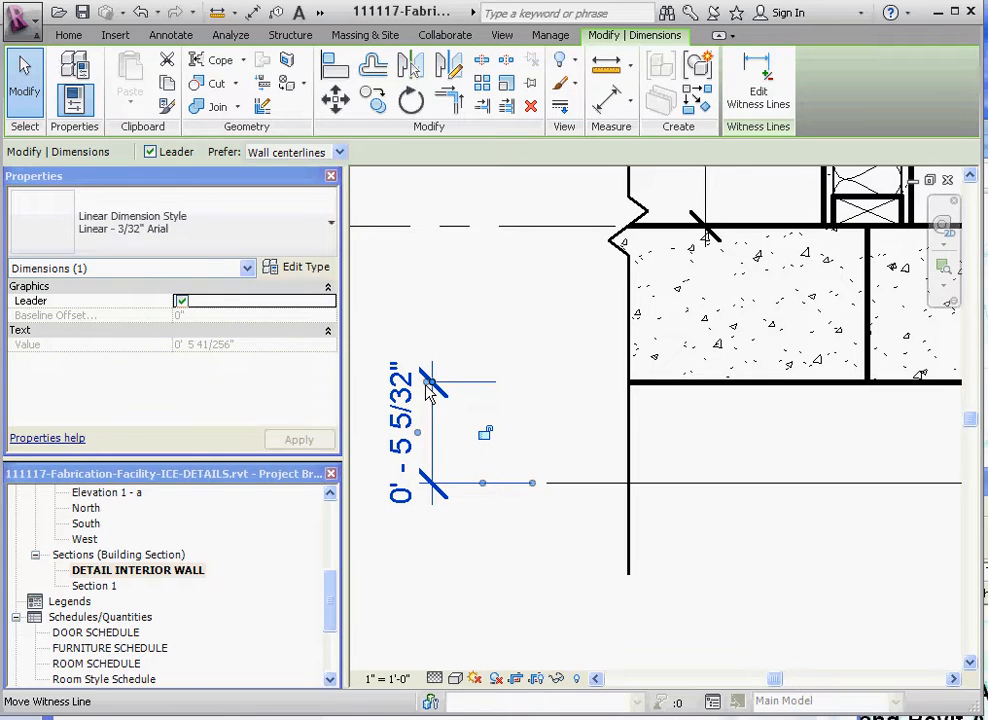
mouse_move(618, 392)
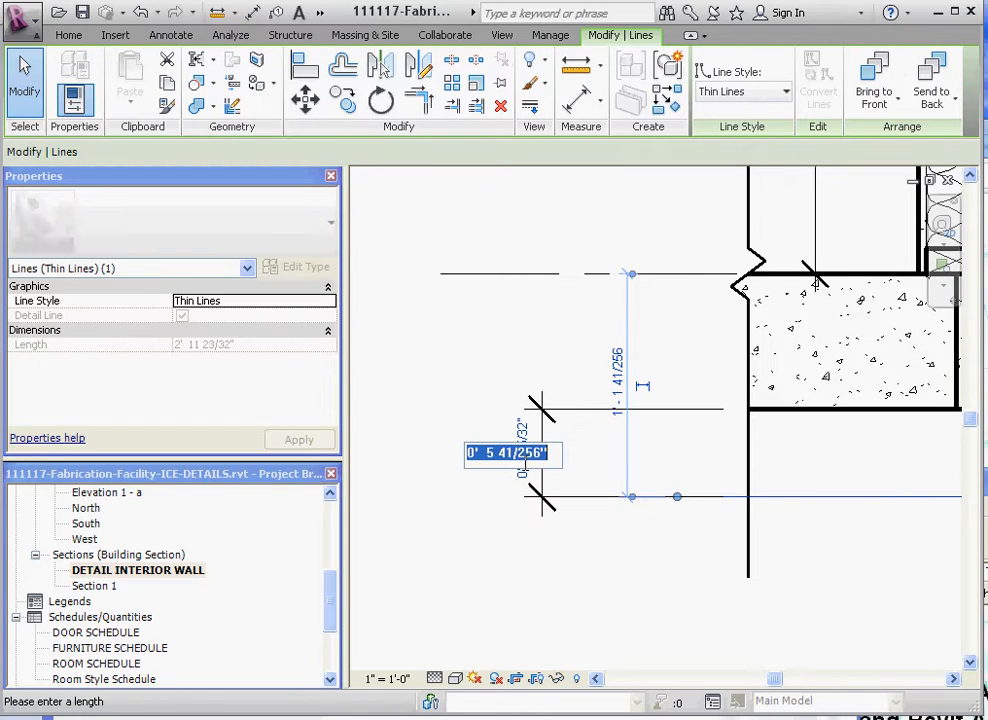
text(6')
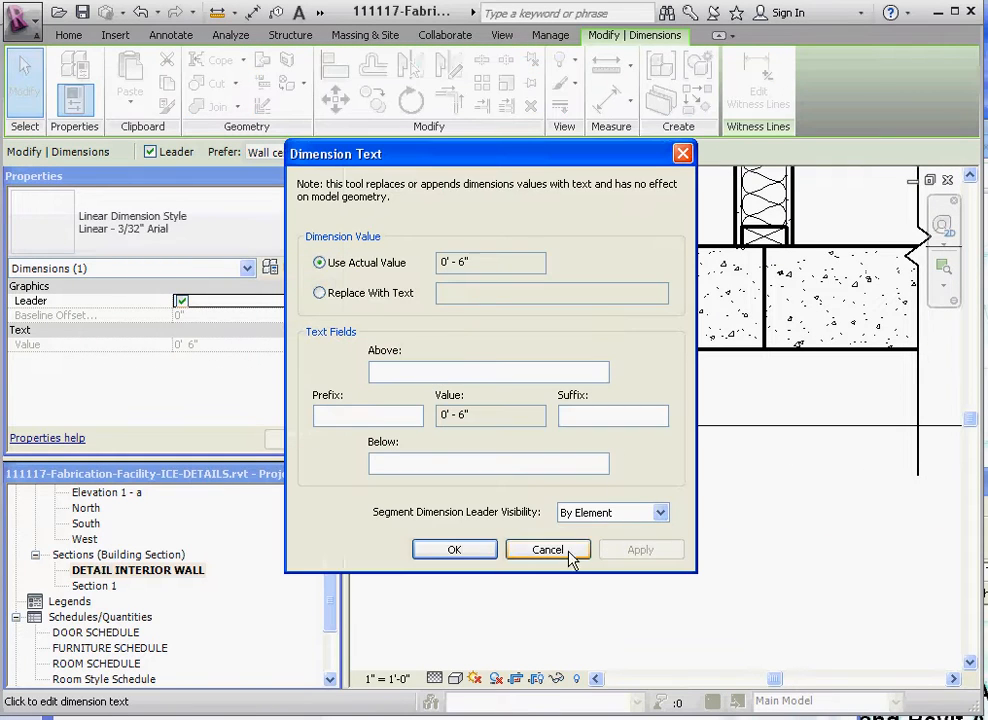
click(547, 549)
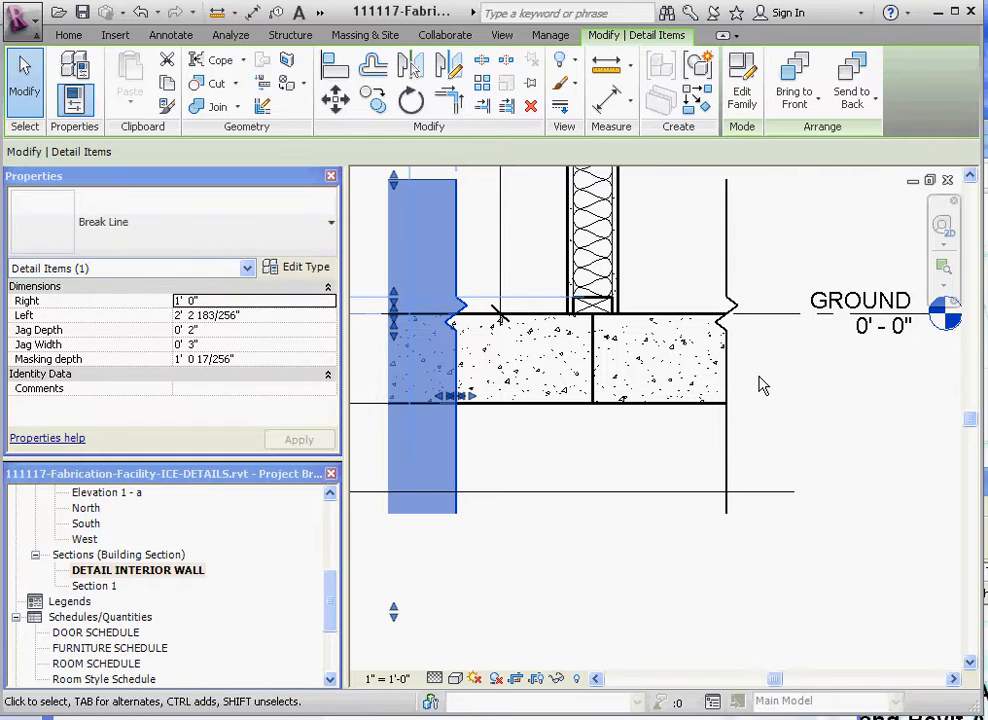
- Drag the break line grips to lengthen the break lines downward
drag(420, 350, 760, 350)
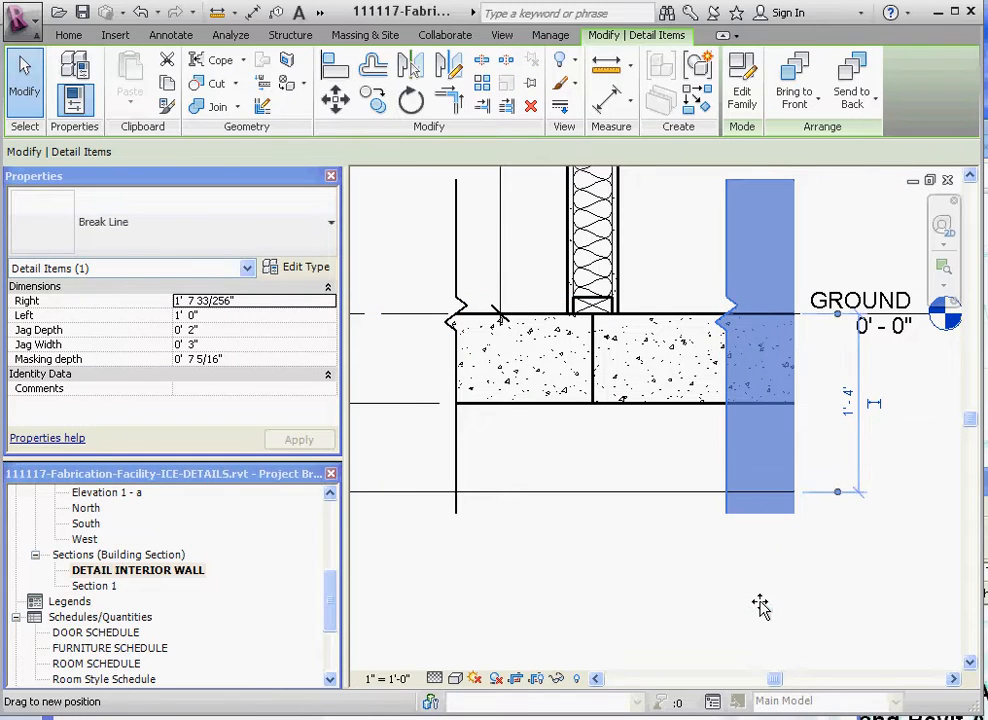
click(170, 35)
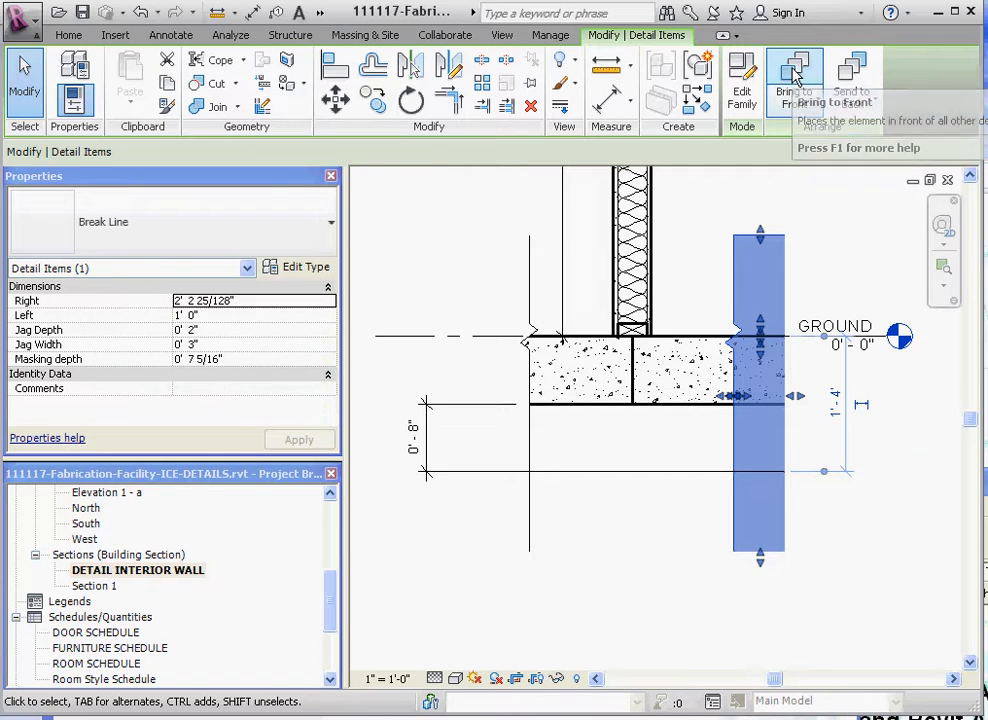
mouse_move(583, 560)
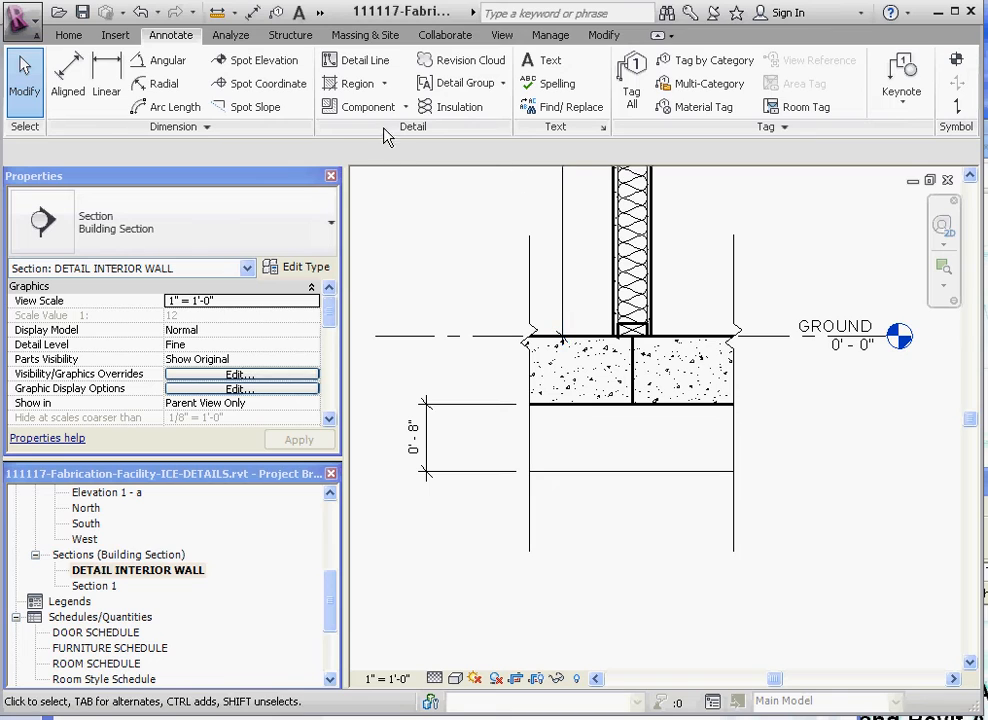
mouse_move(360, 59)
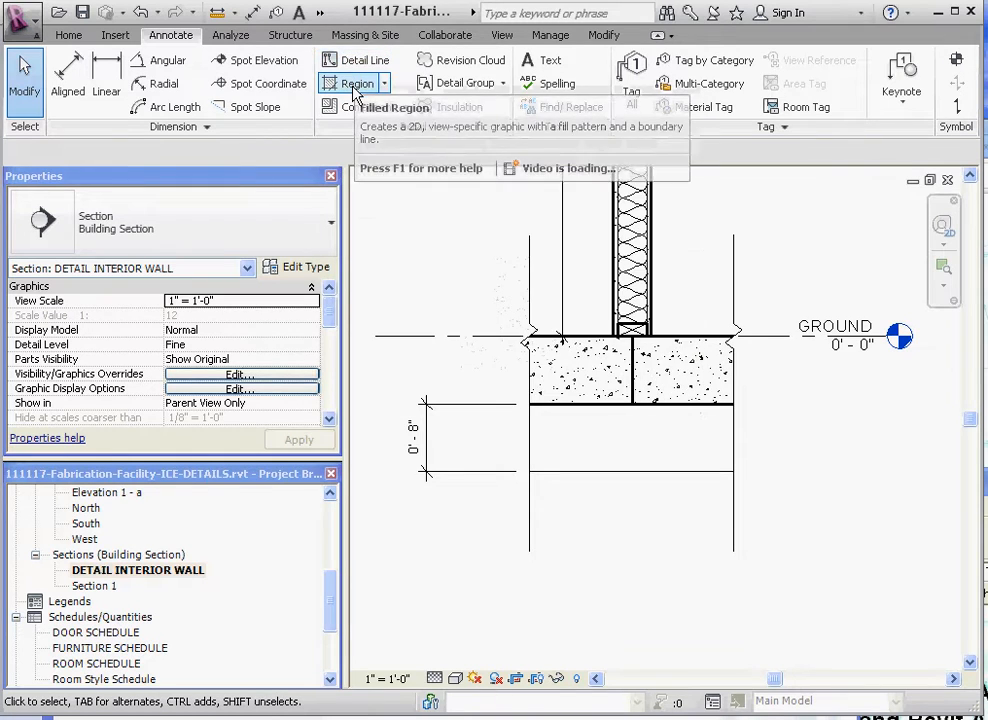
- Start a filled region and duplicate its type as COMPACTED EARTH using Sand - Dense fill
click(389, 107)
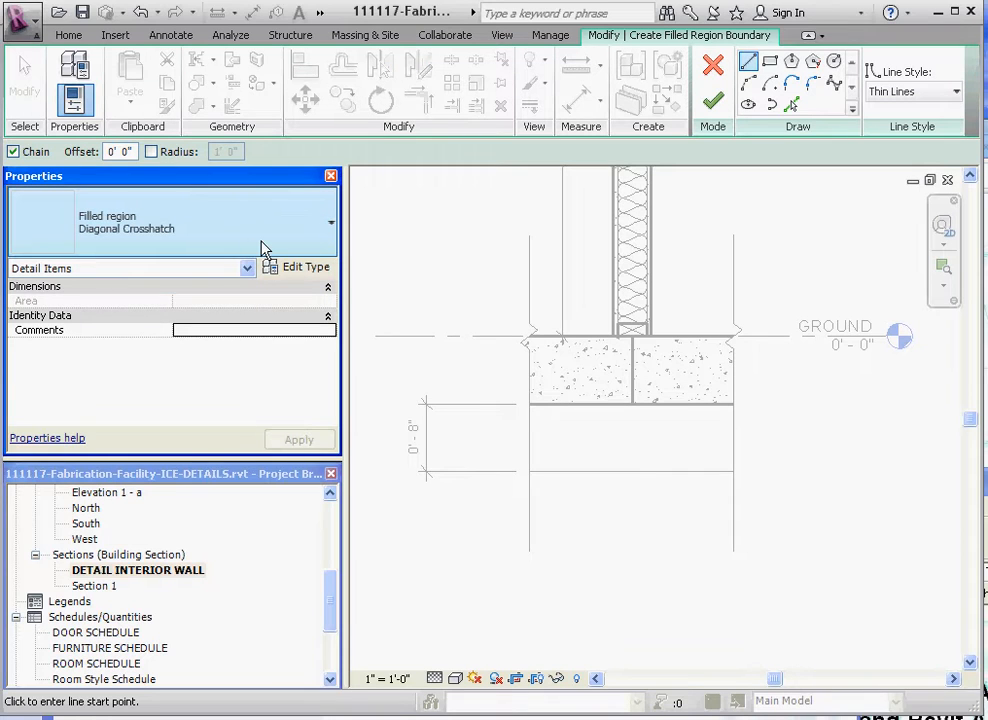
mouse_move(306, 266)
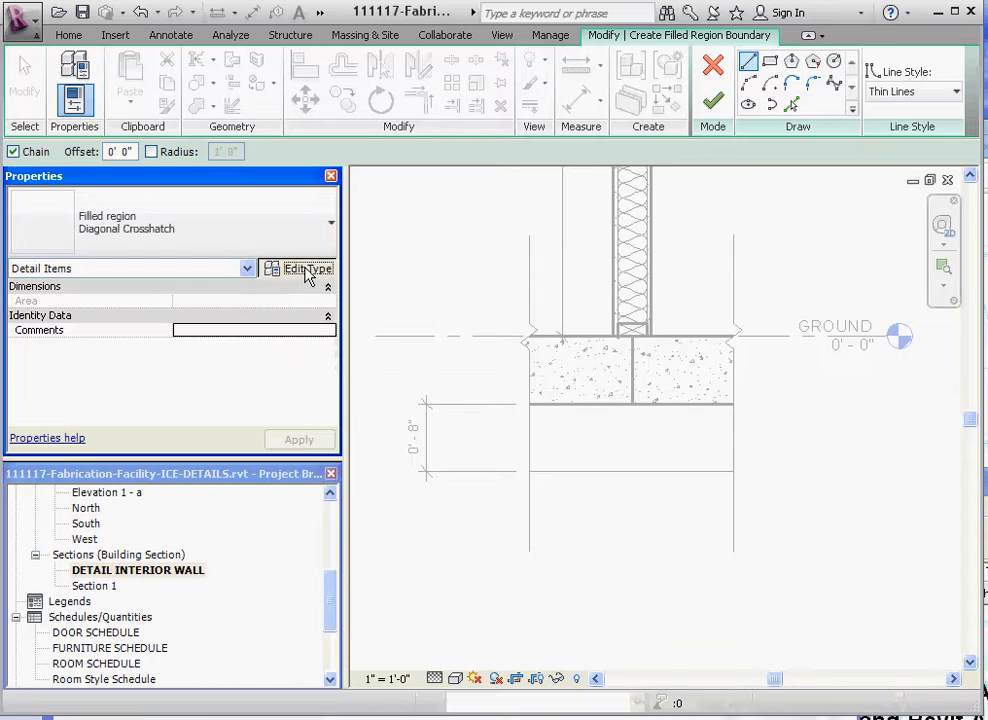
click(300, 268)
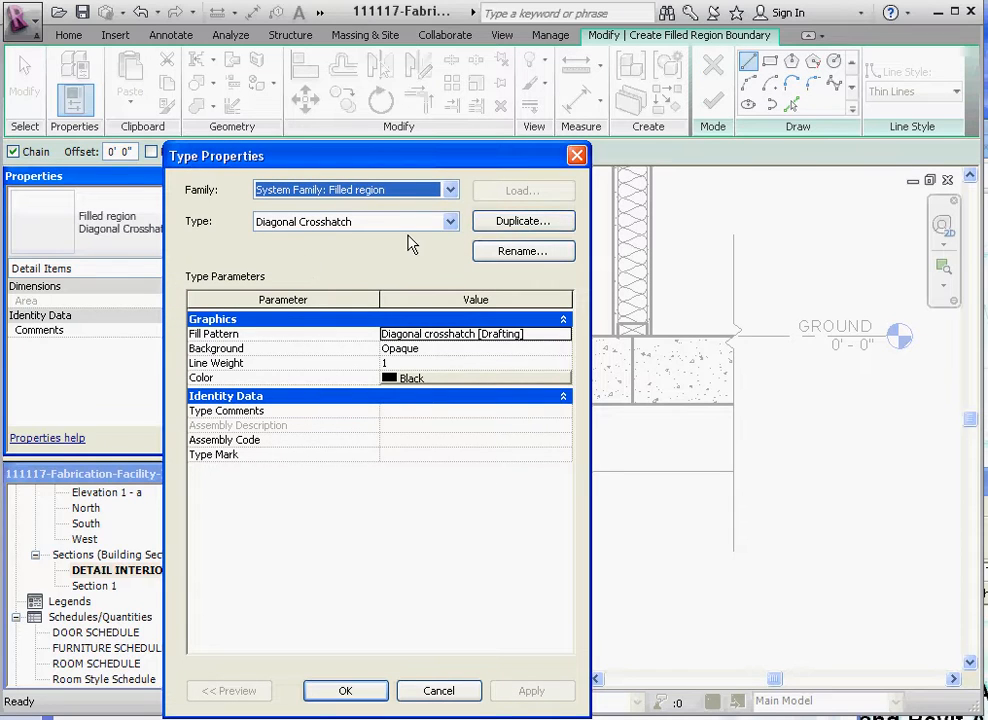
click(521, 221)
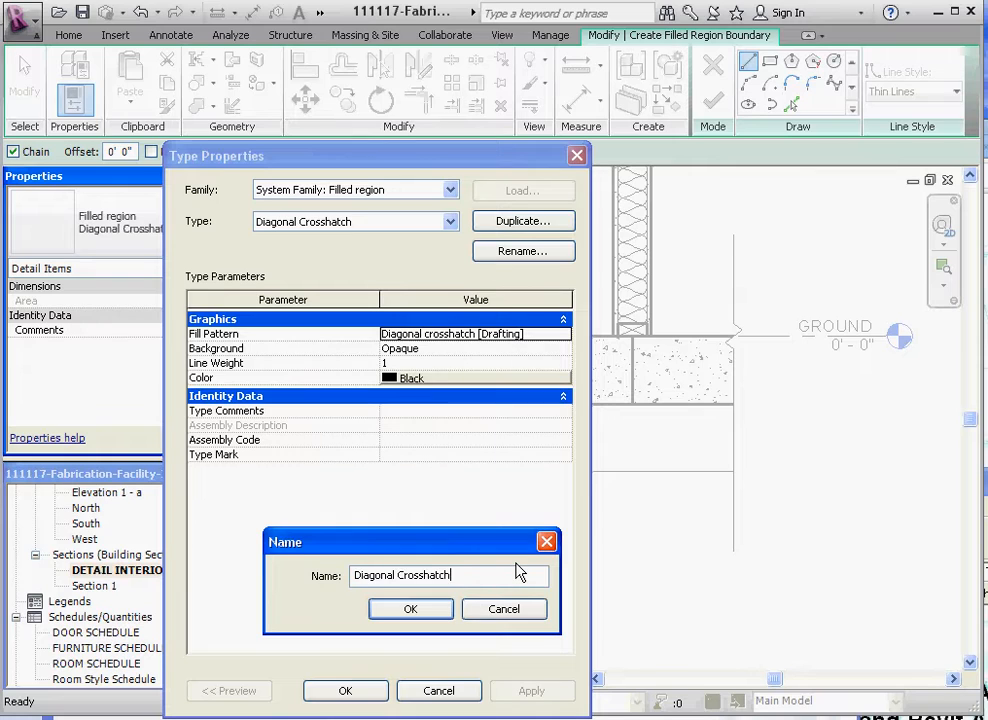
key(BackSpace)
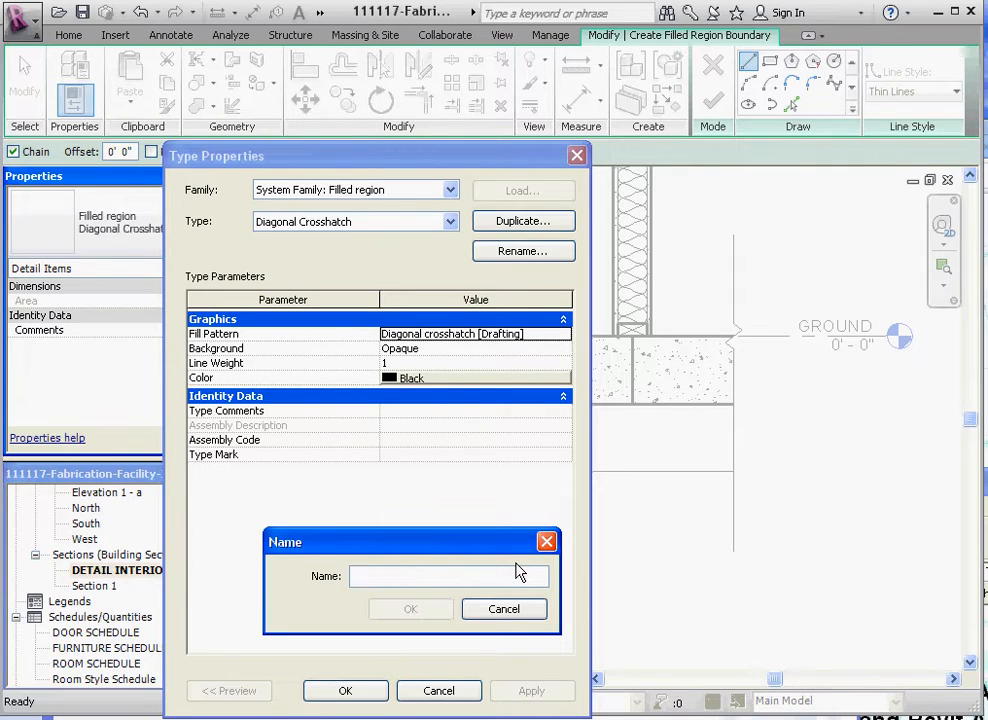
text(COMPACTED)
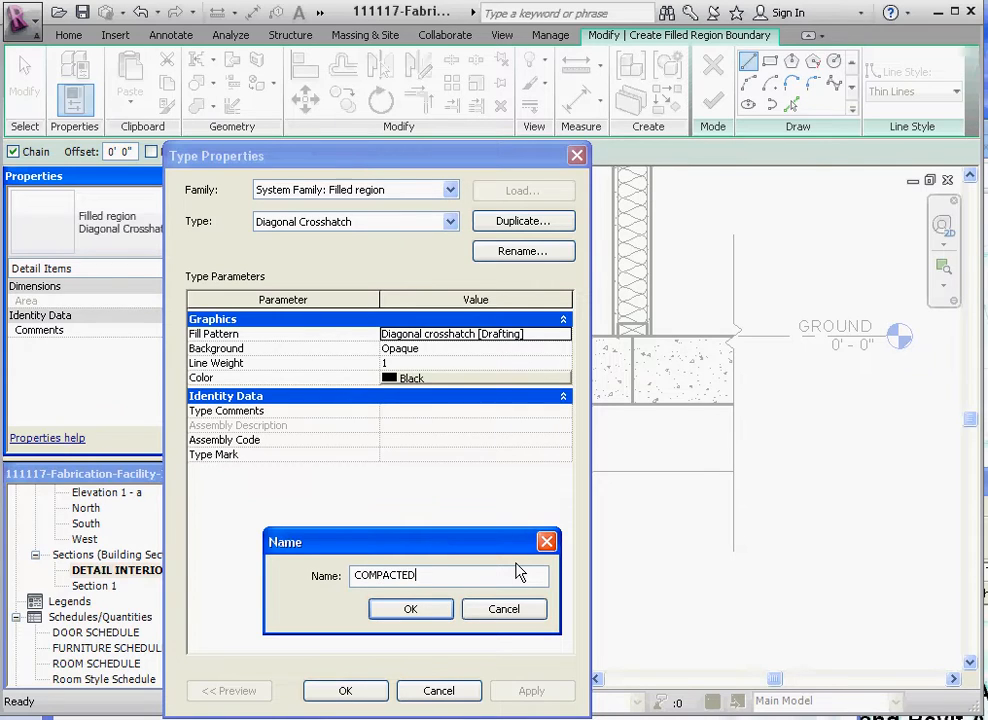
text(EARTH)
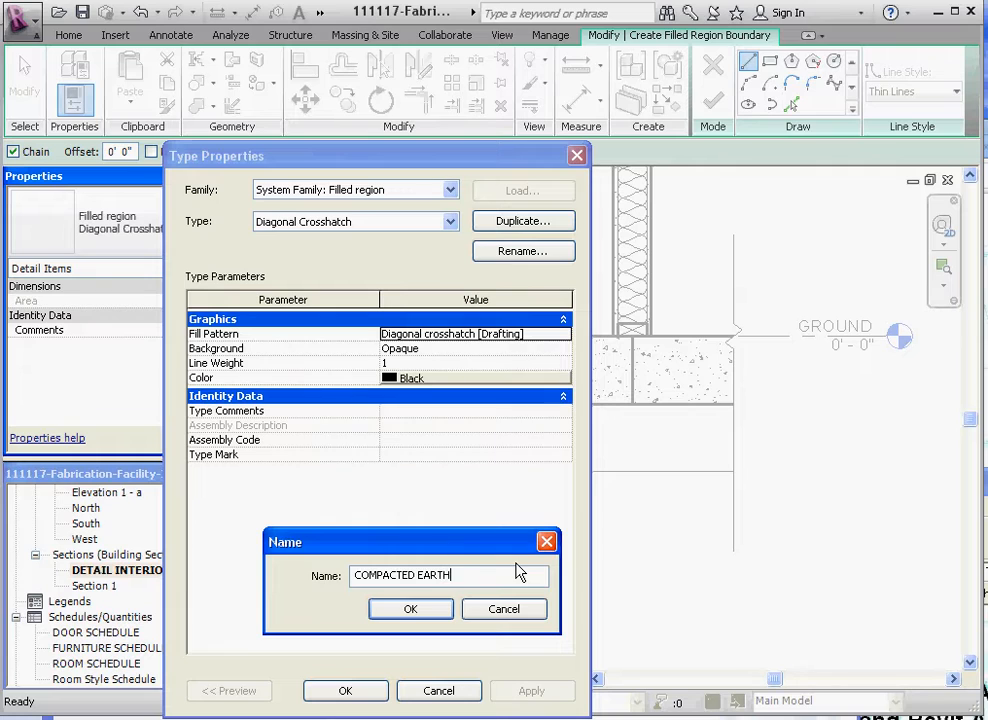
click(410, 609)
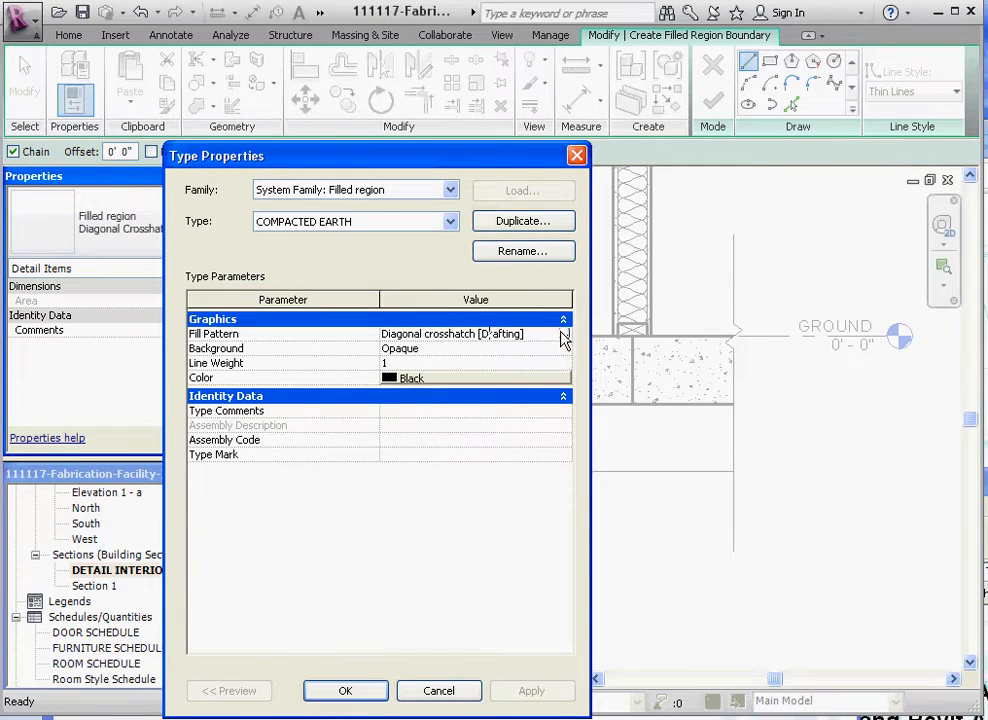
click(564, 334)
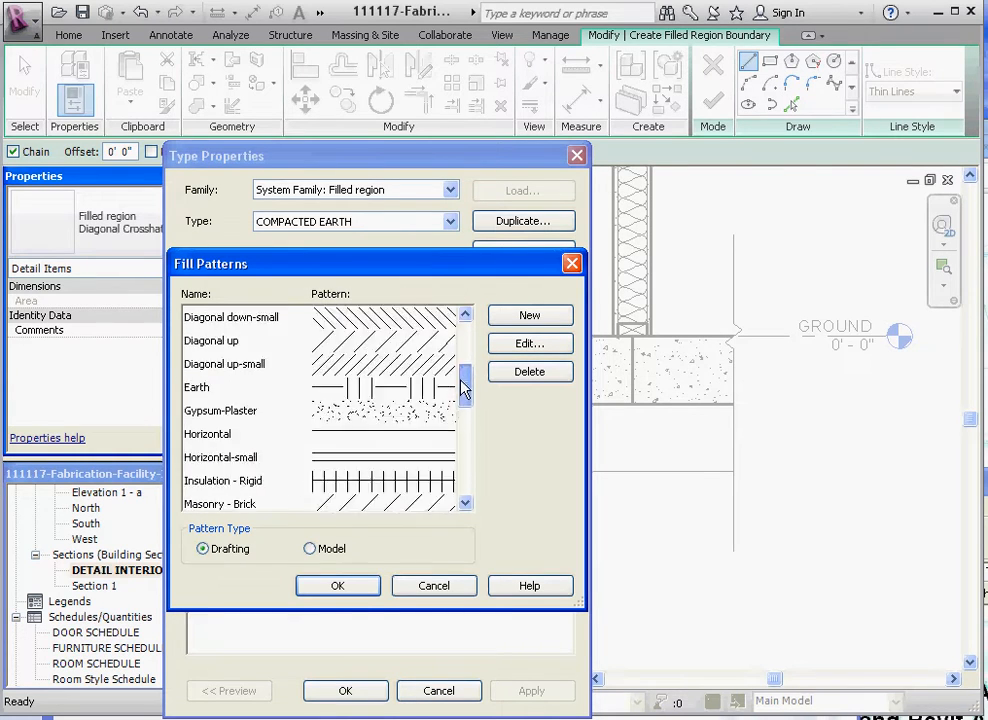
scroll(down, 3)
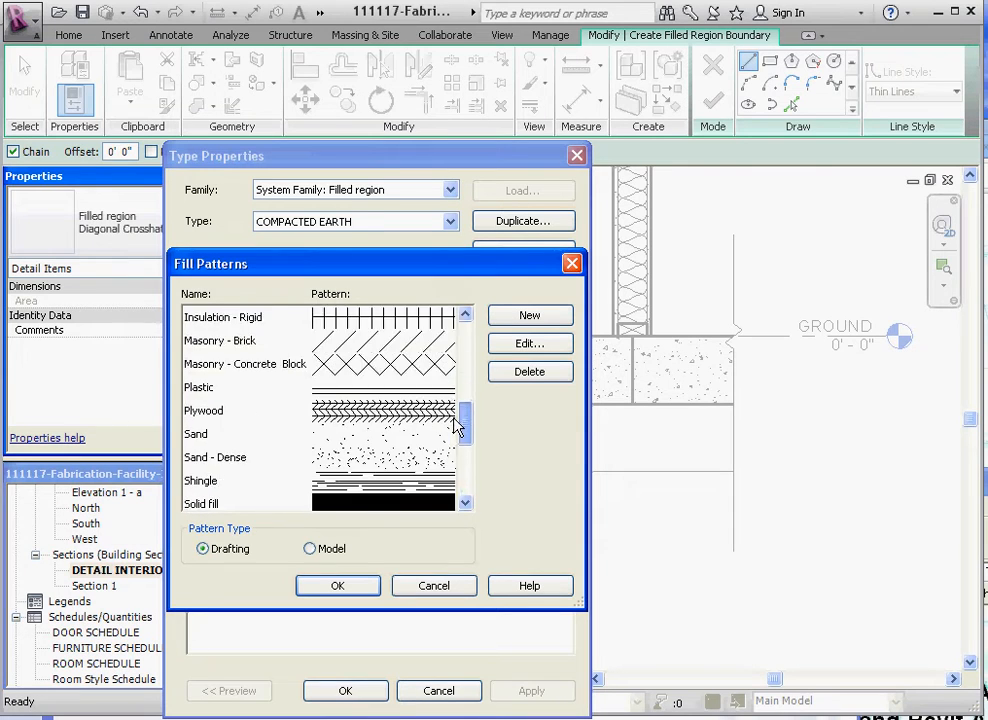
scroll(down, 3)
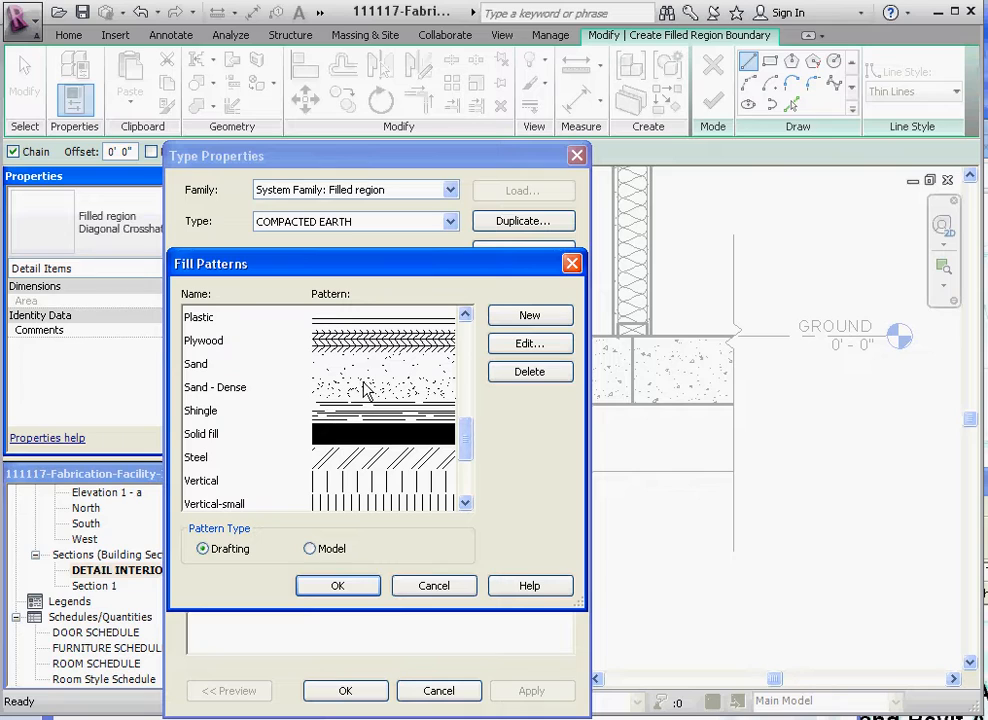
click(215, 387)
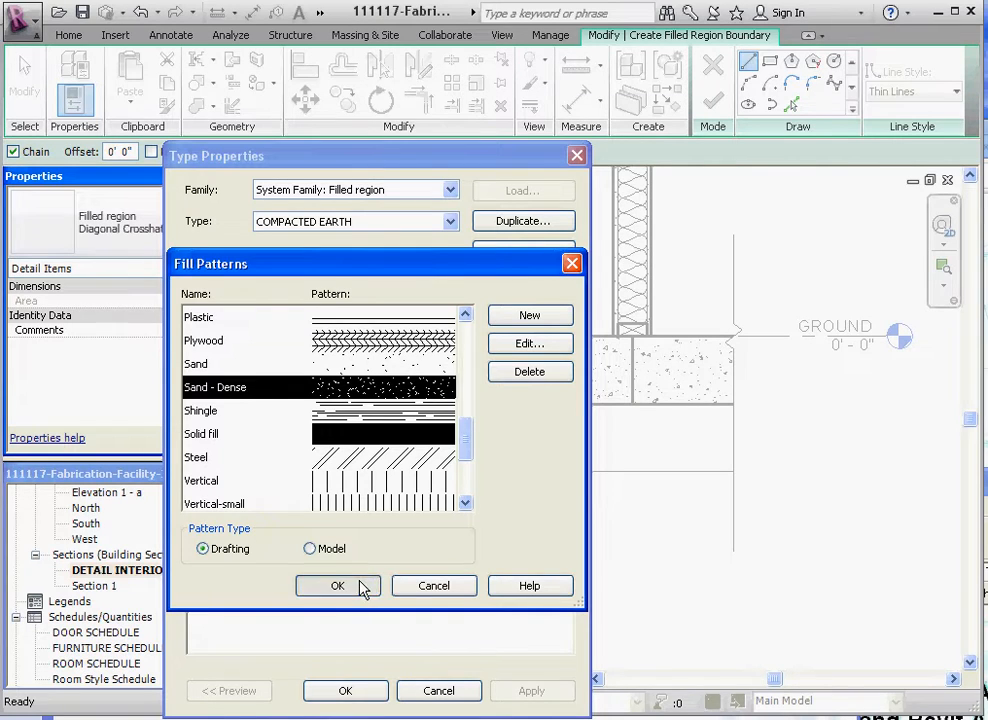
click(337, 585)
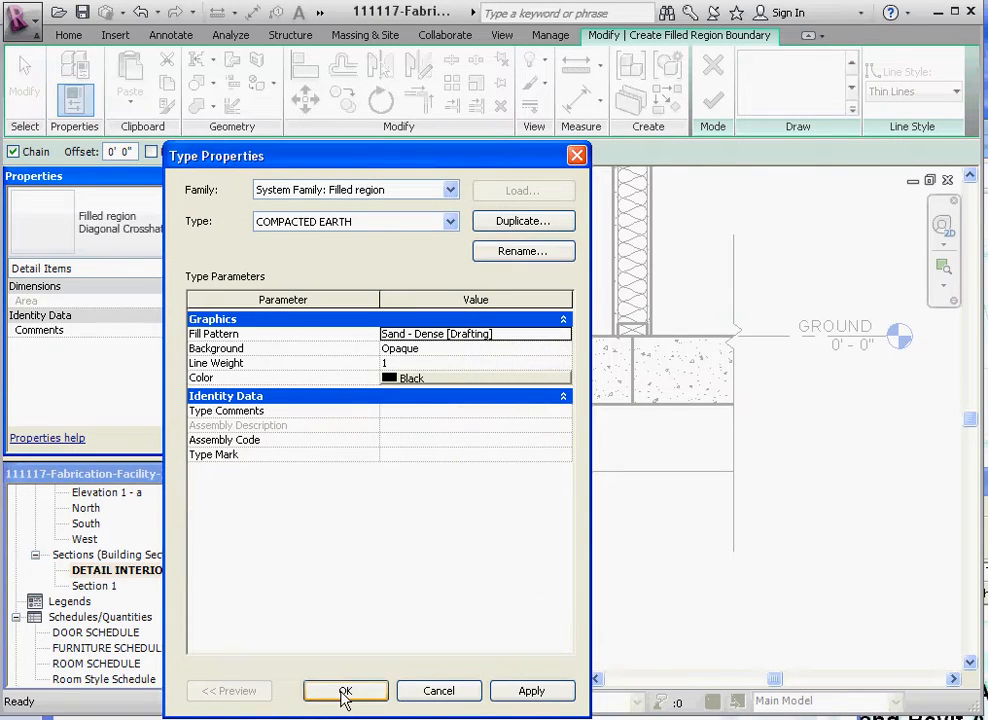
- Apply the COMPACTED EARTH type properties
click(344, 691)
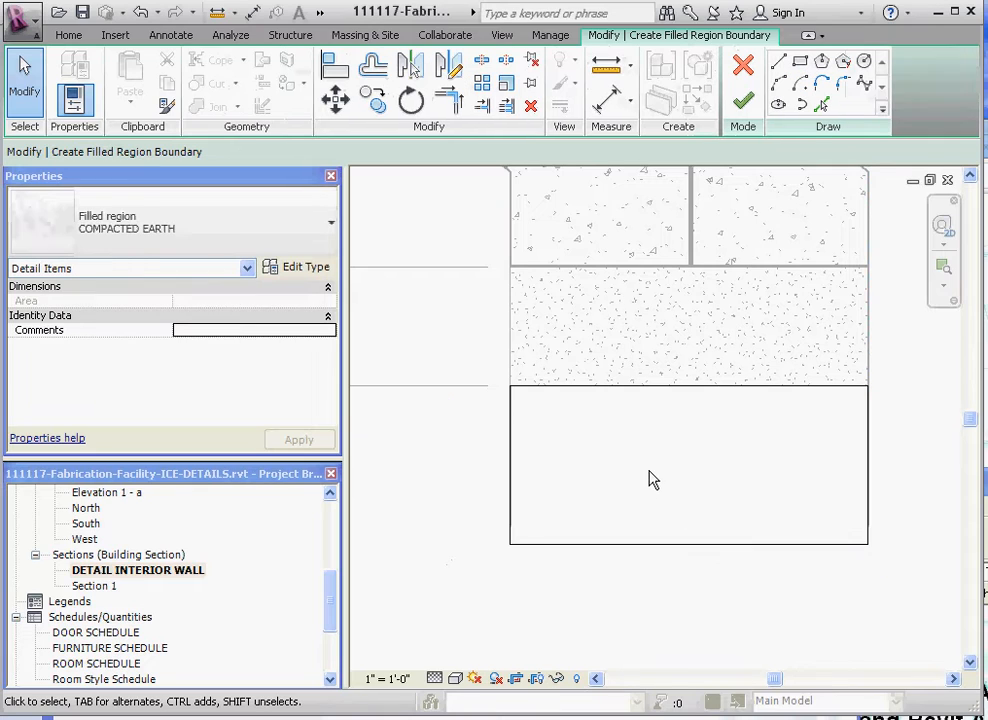
- Duplicate the COMPACTED EARTH type as EARTH with the Earth fill pattern and apply it
click(330, 222)
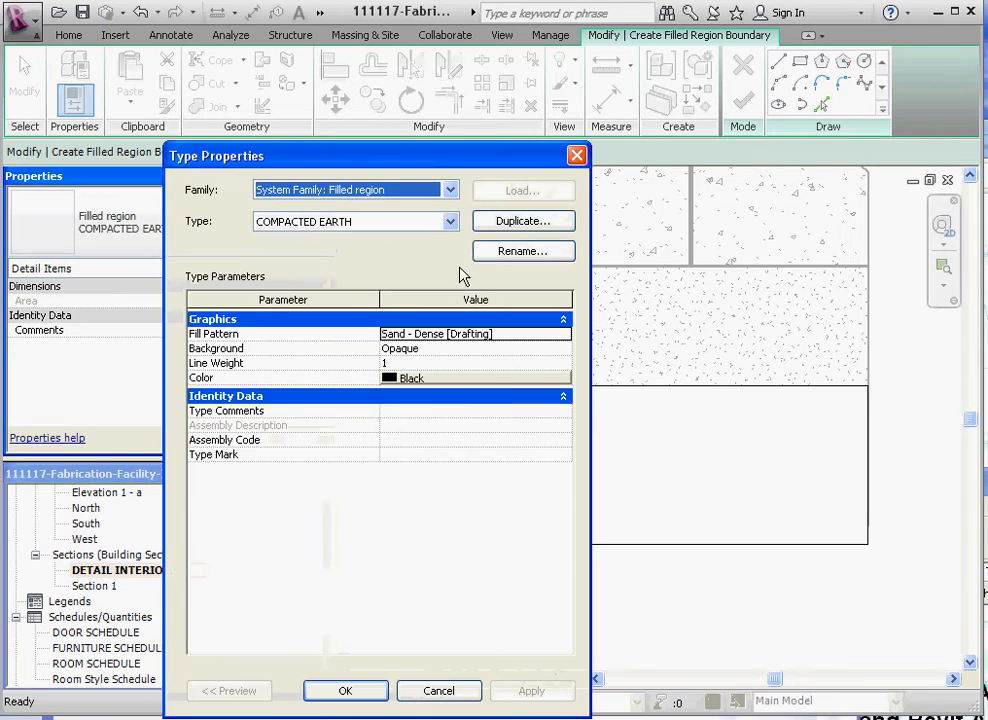
click(522, 221)
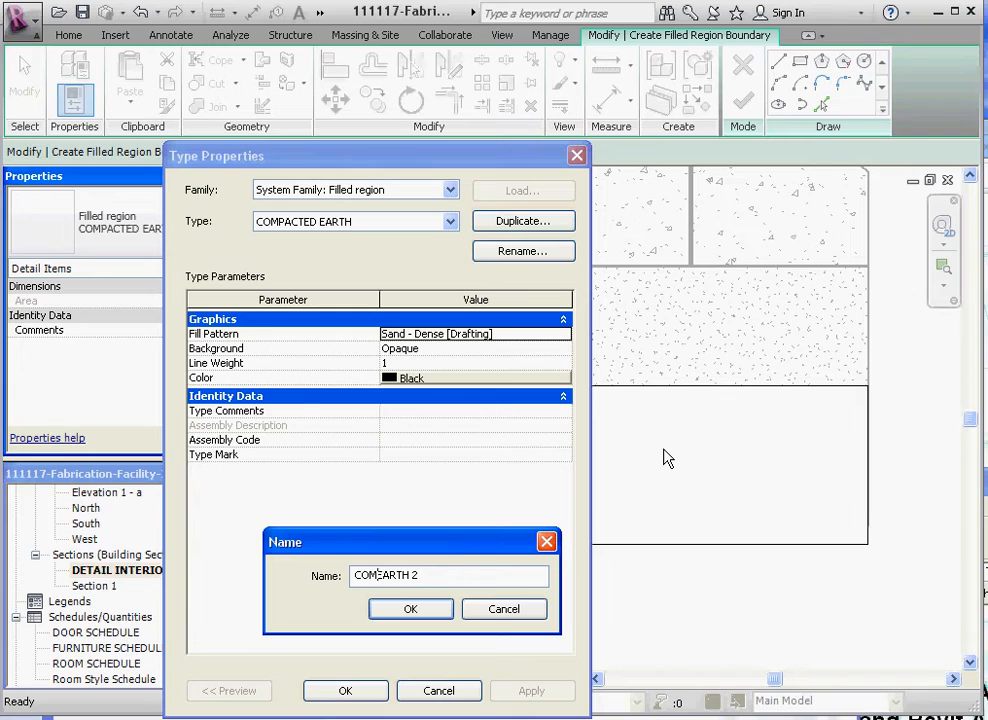
text(EARTH 2)
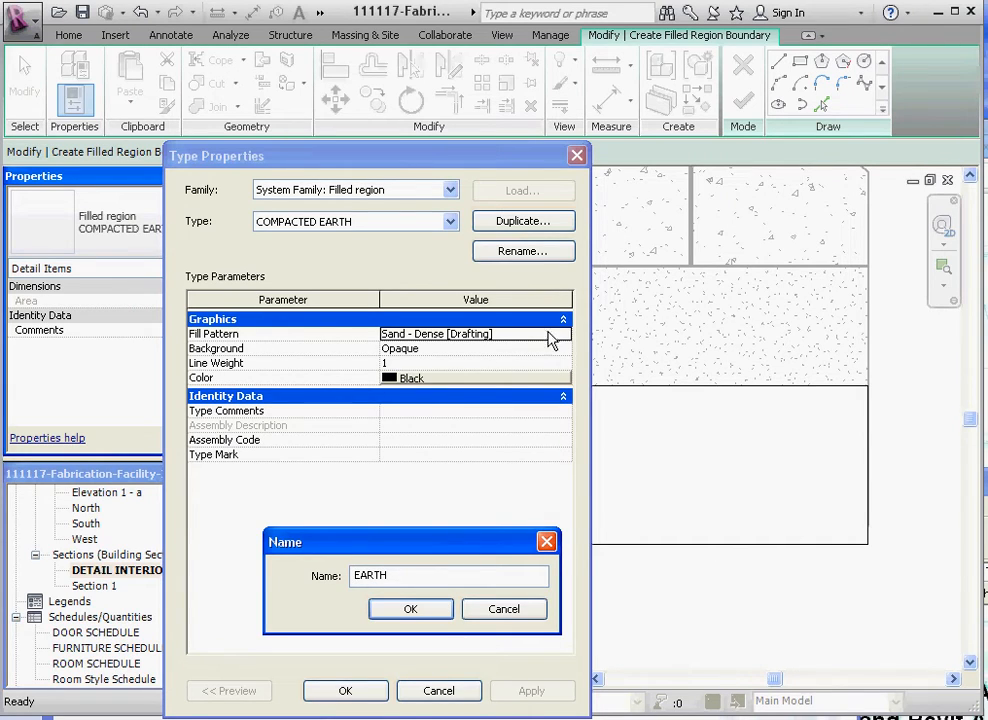
click(410, 609)
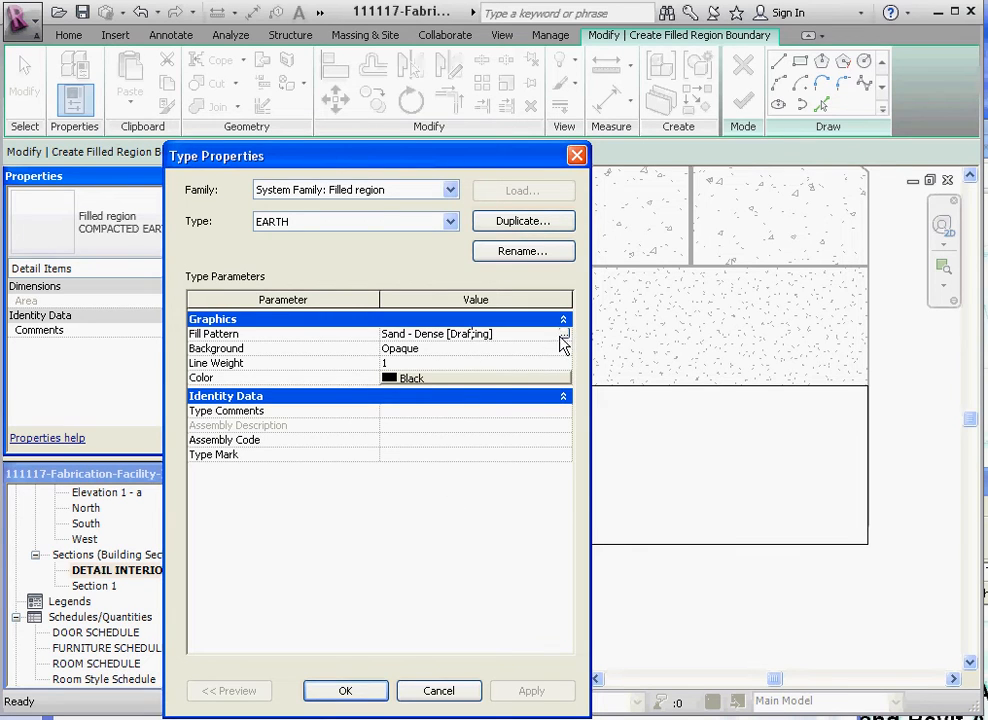
click(563, 334)
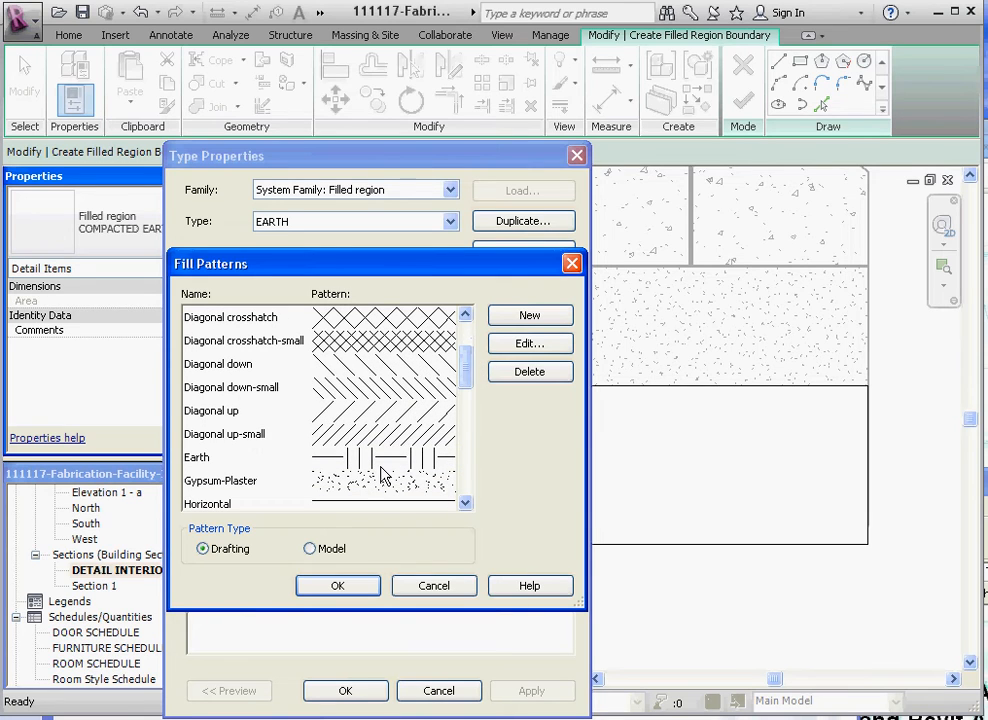
click(337, 585)
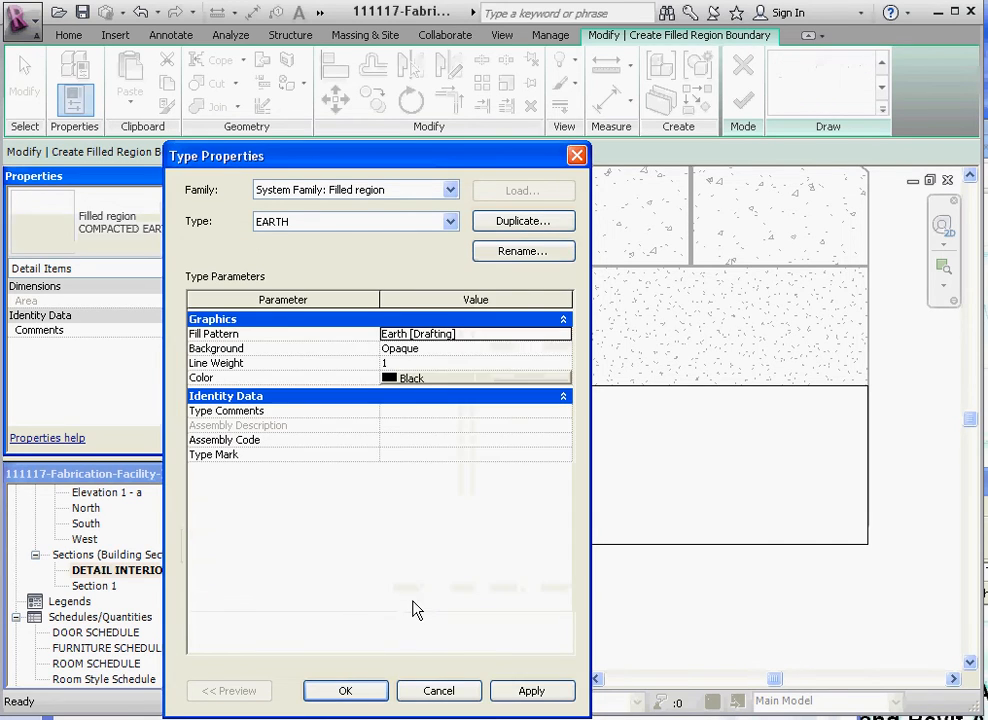
click(345, 690)
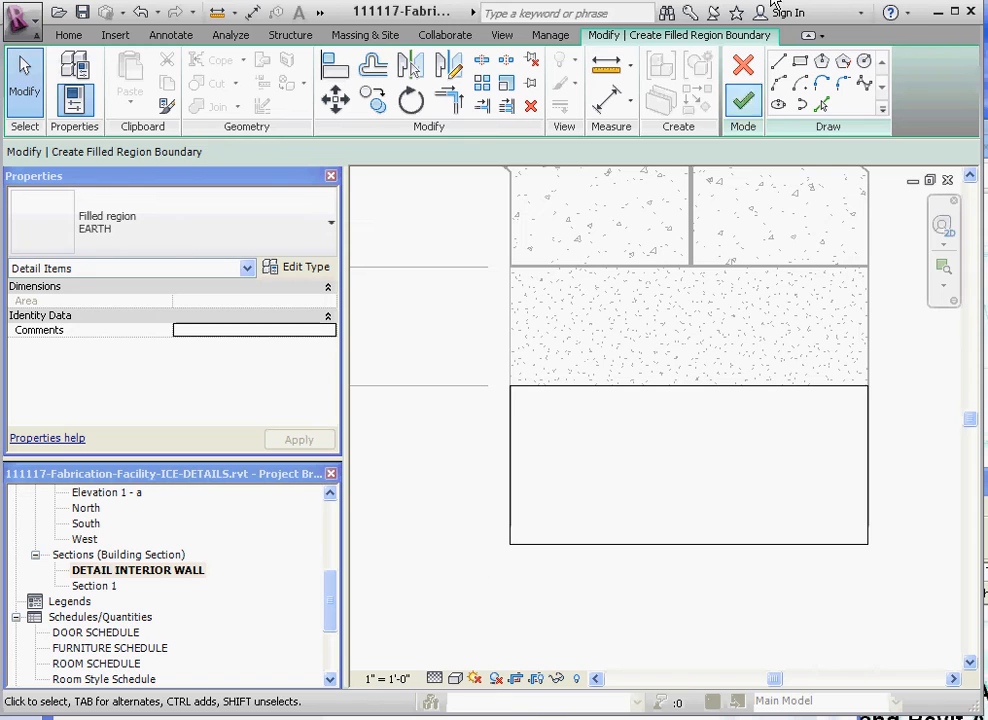